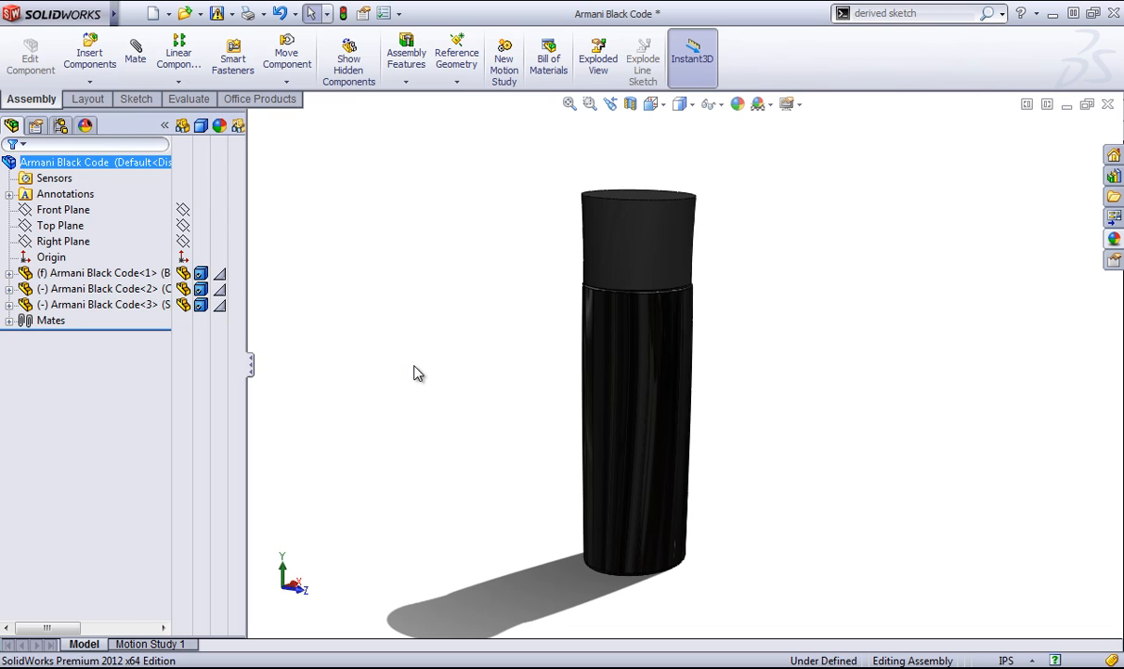
- Save the bottle assembly as a Part (*.prt;*.sldprt) file via Save As, then begin reopening it
drag(418, 371, 498, 383)
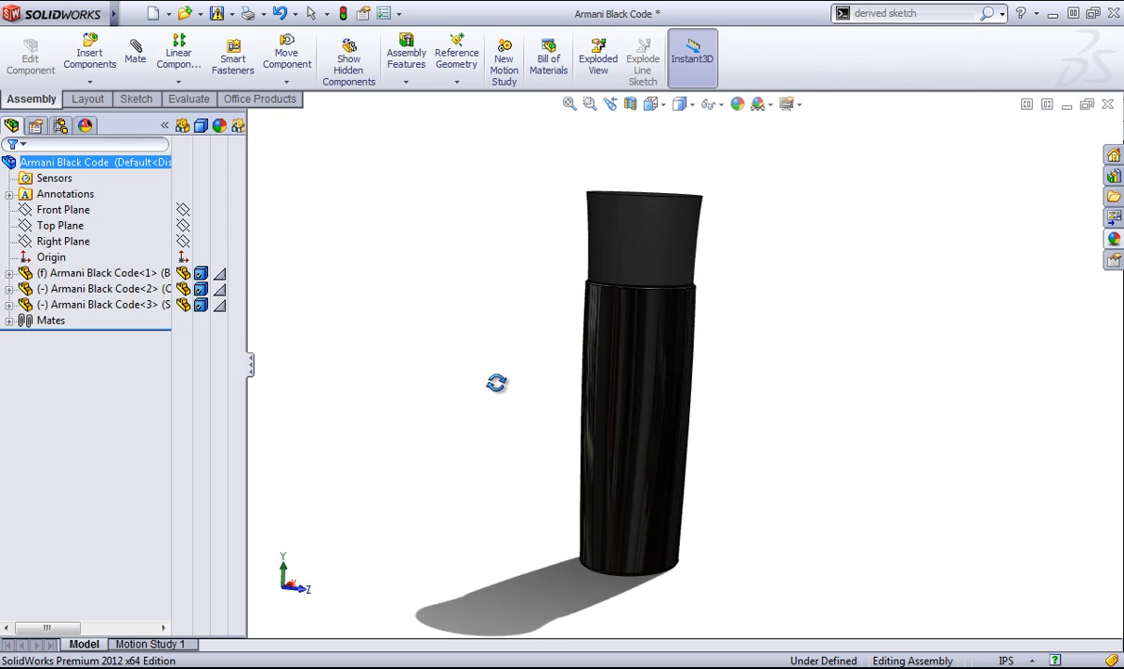
click(126, 13)
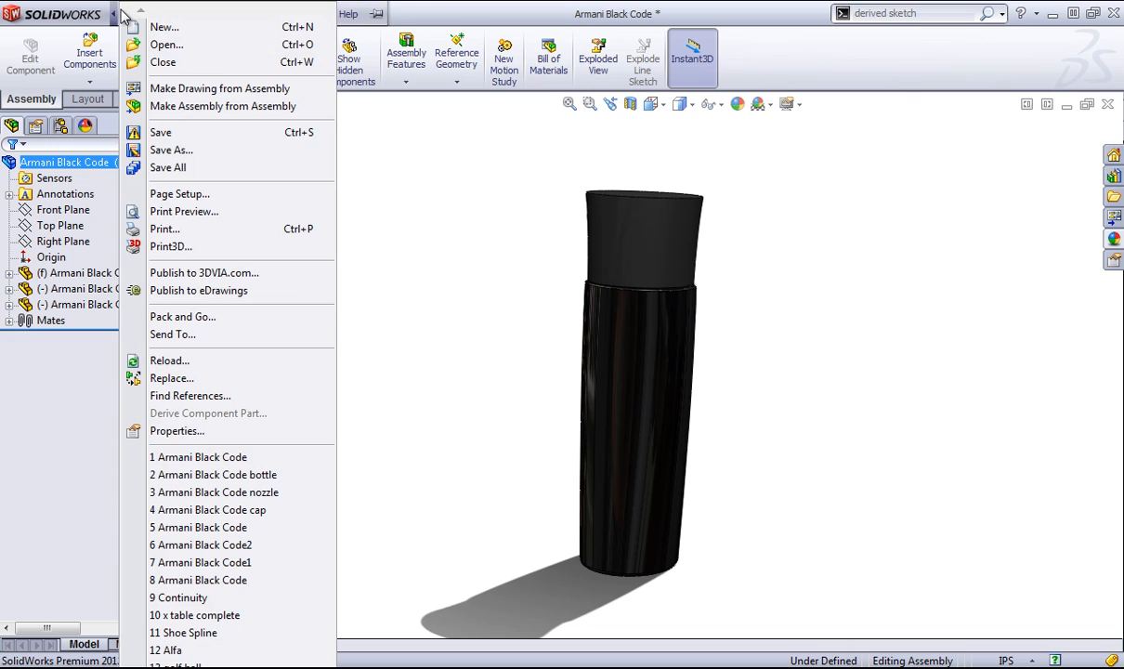
click(171, 148)
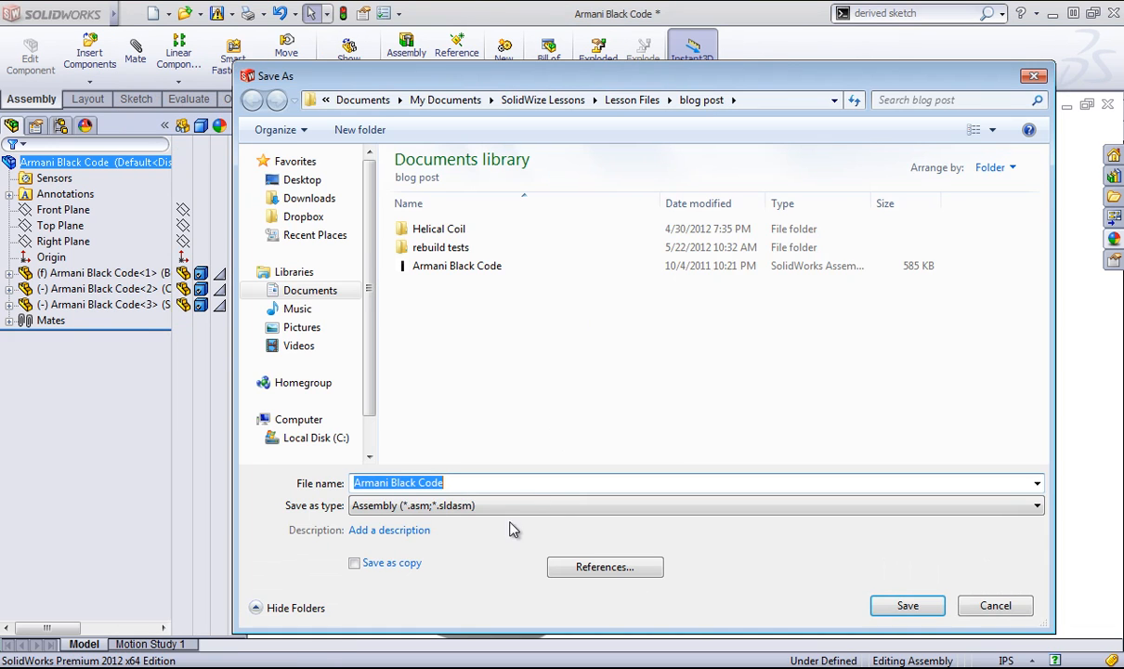
click(695, 505)
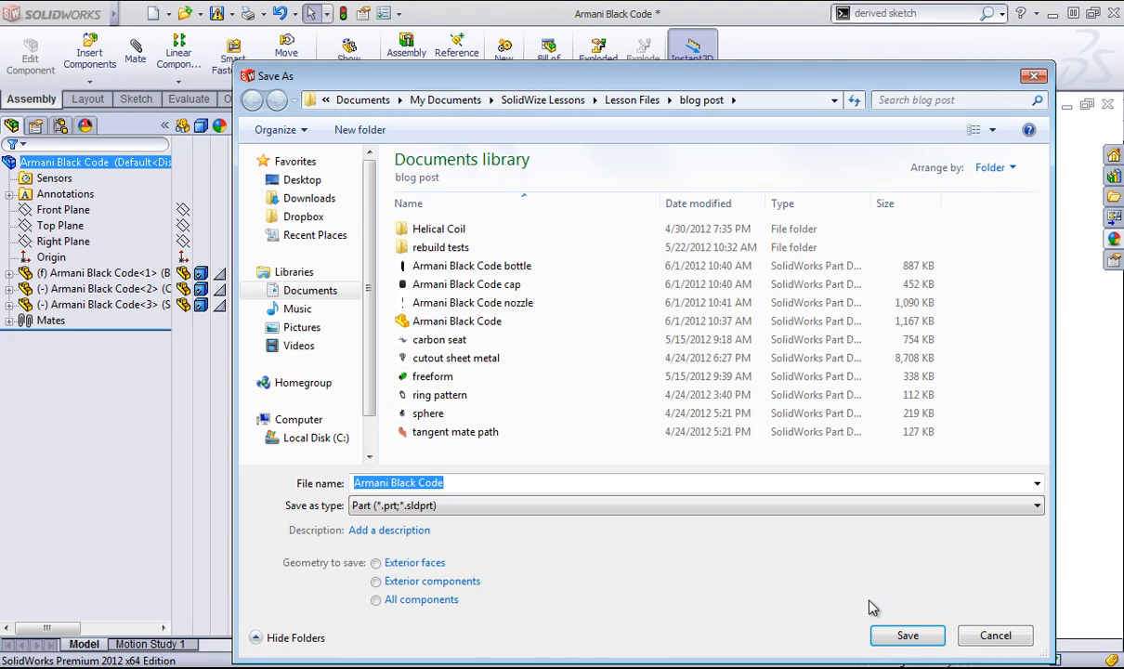
click(907, 635)
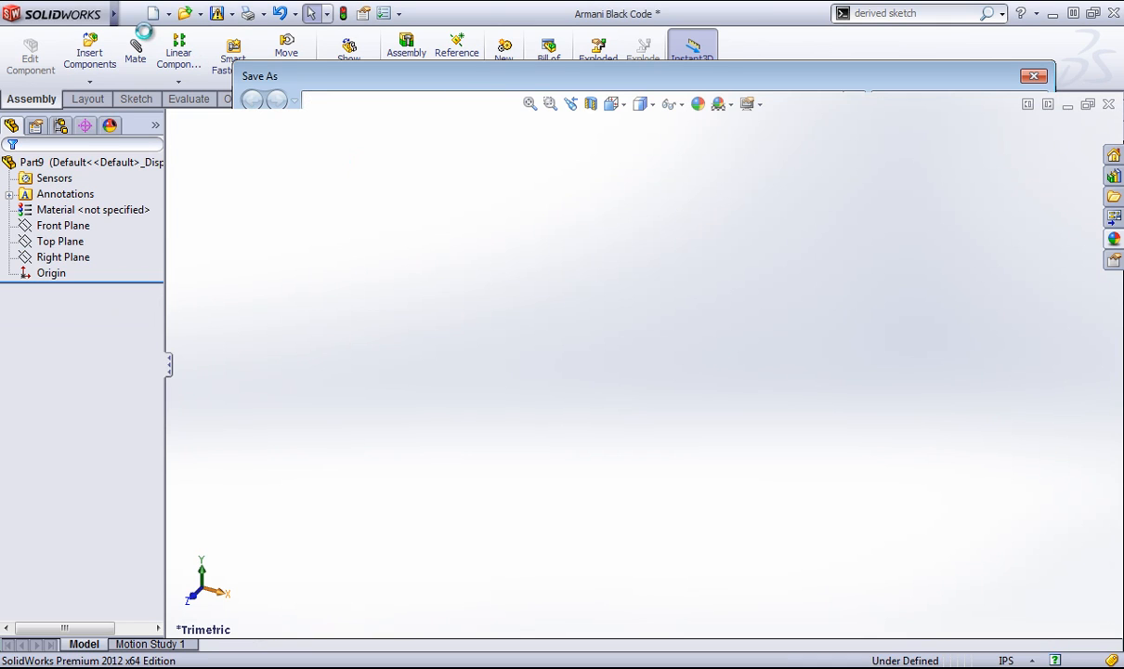
click(1034, 76)
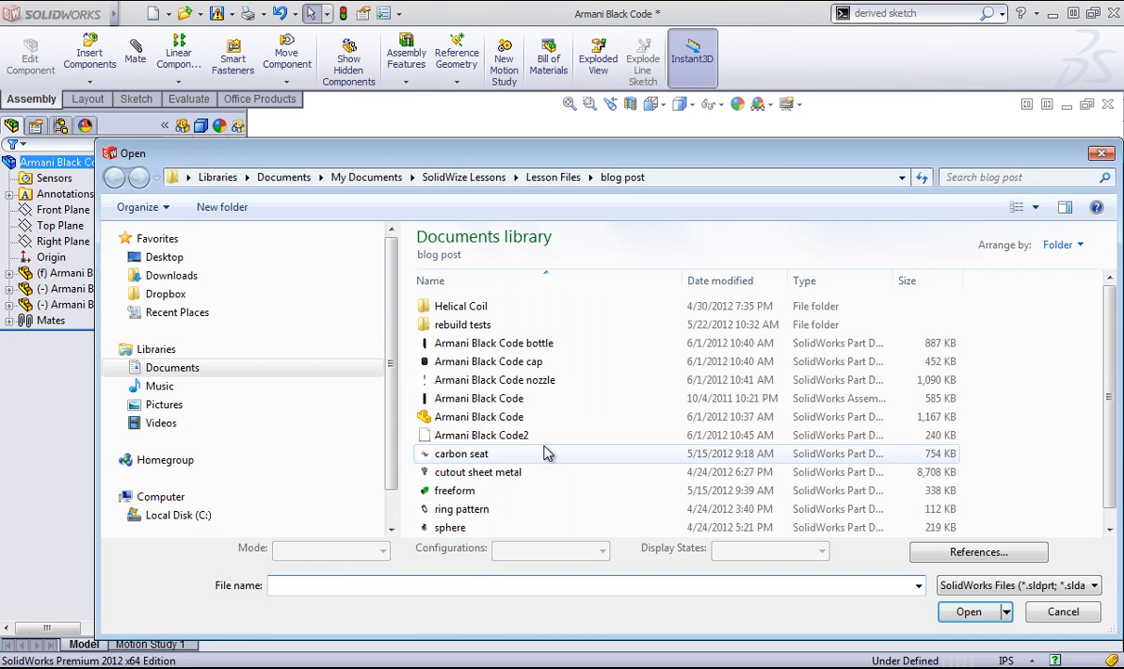
- Open Armani Black Code2 and select its cap and bottle surface bodies, inspecting where they meet
click(480, 435)
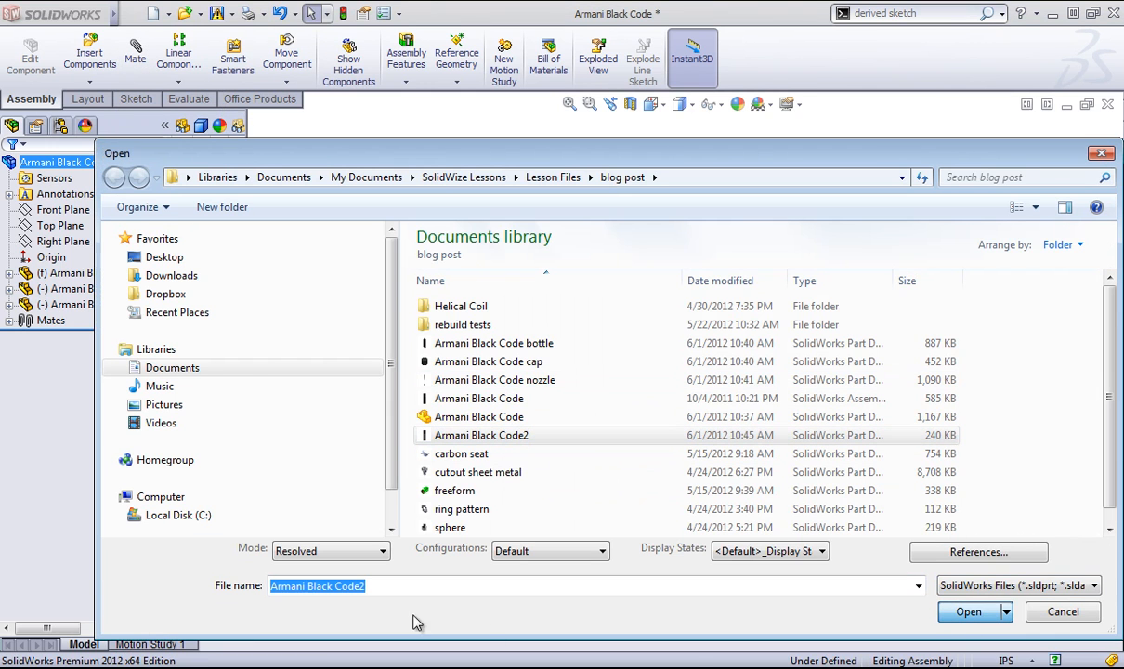
click(968, 611)
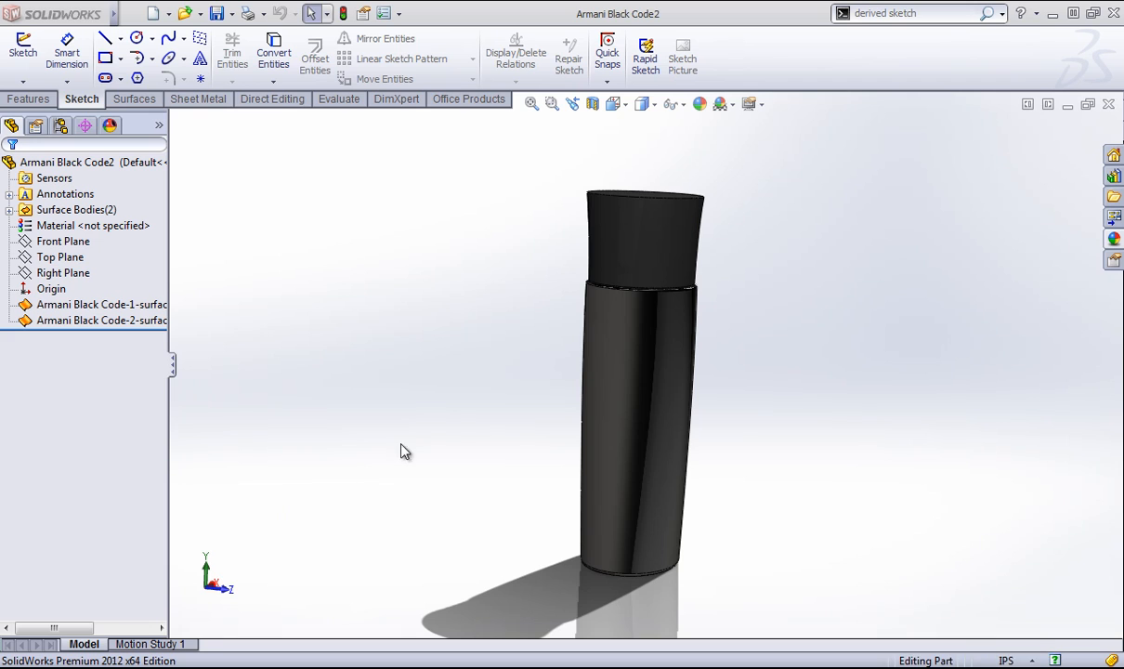
click(100, 320)
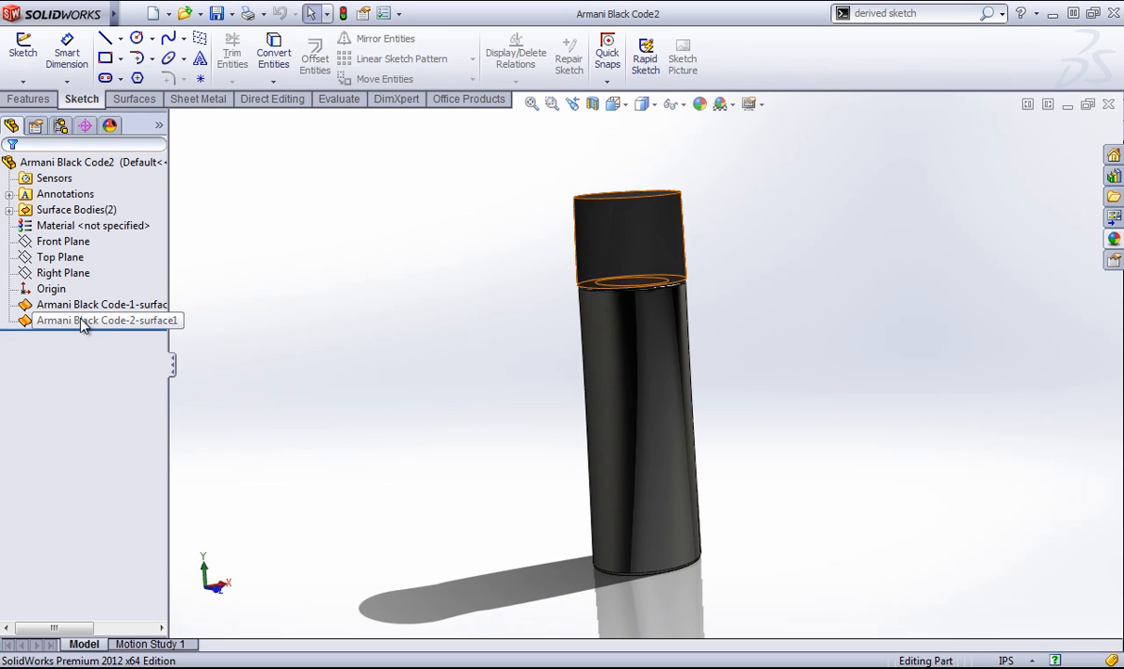
click(100, 319)
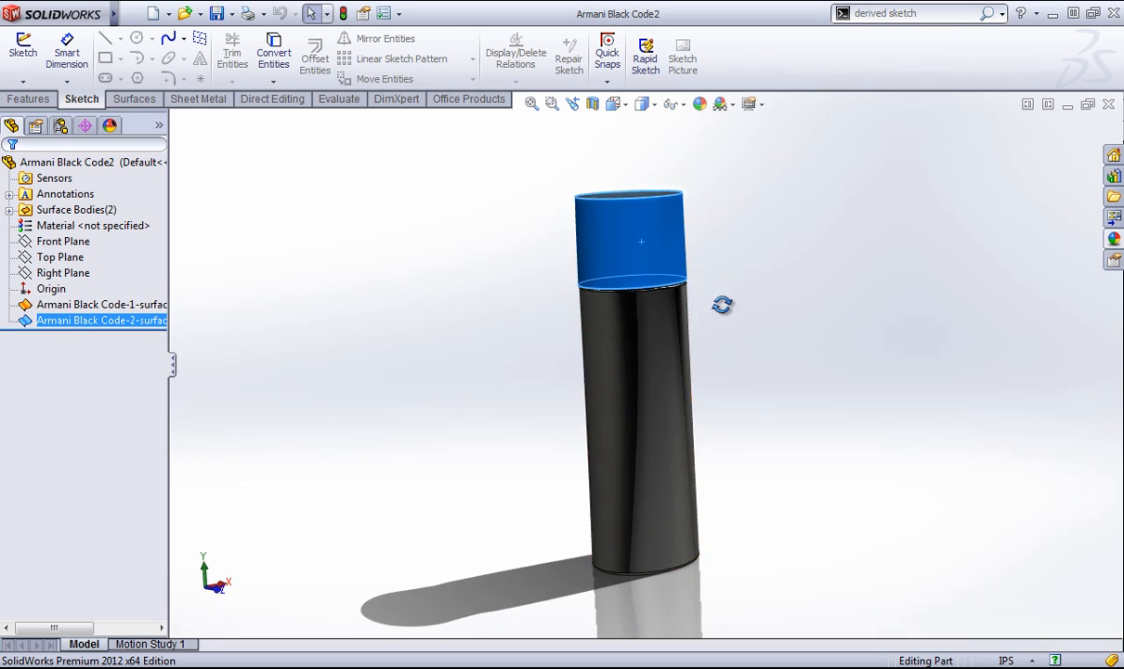
click(102, 304)
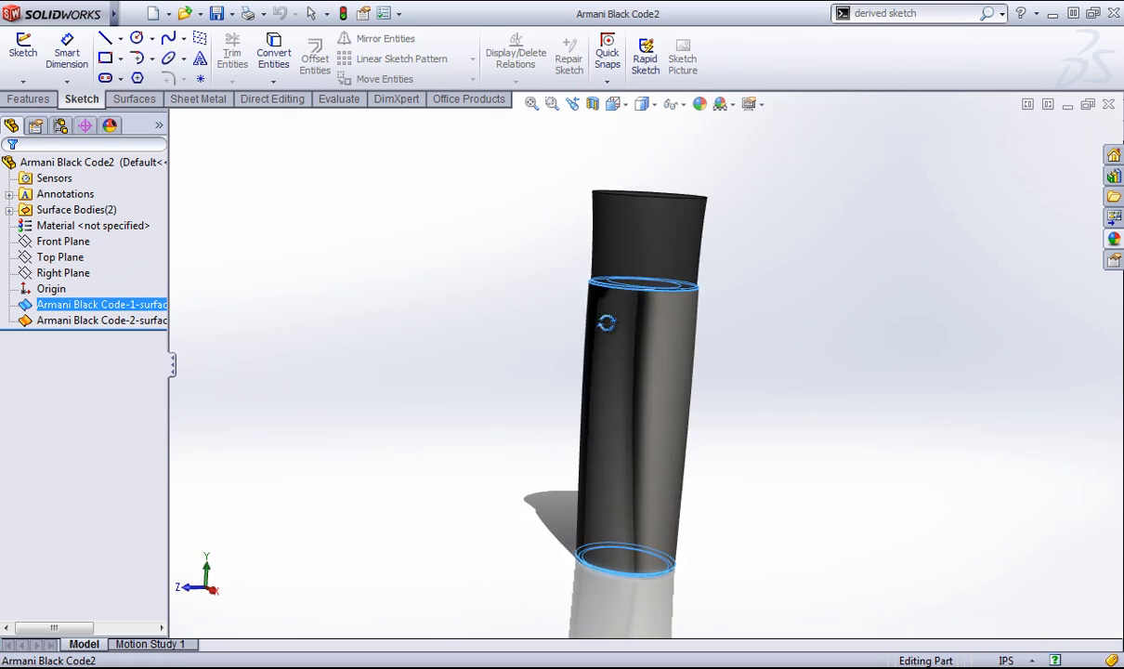
drag(606, 323, 751, 338)
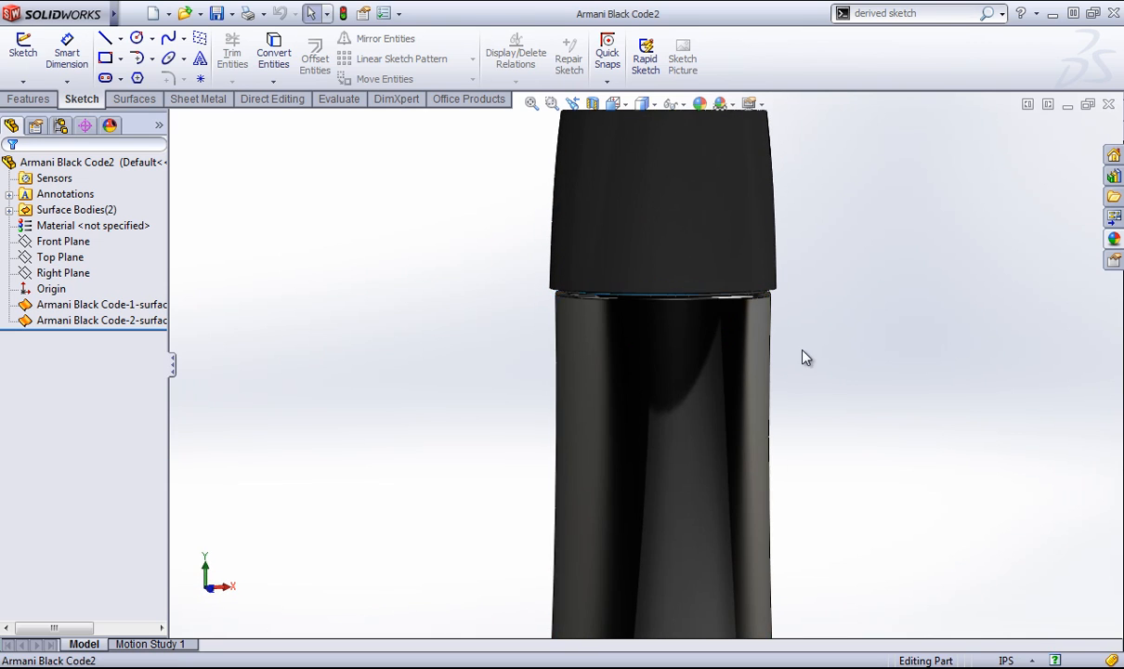
drag(806, 356, 698, 391)
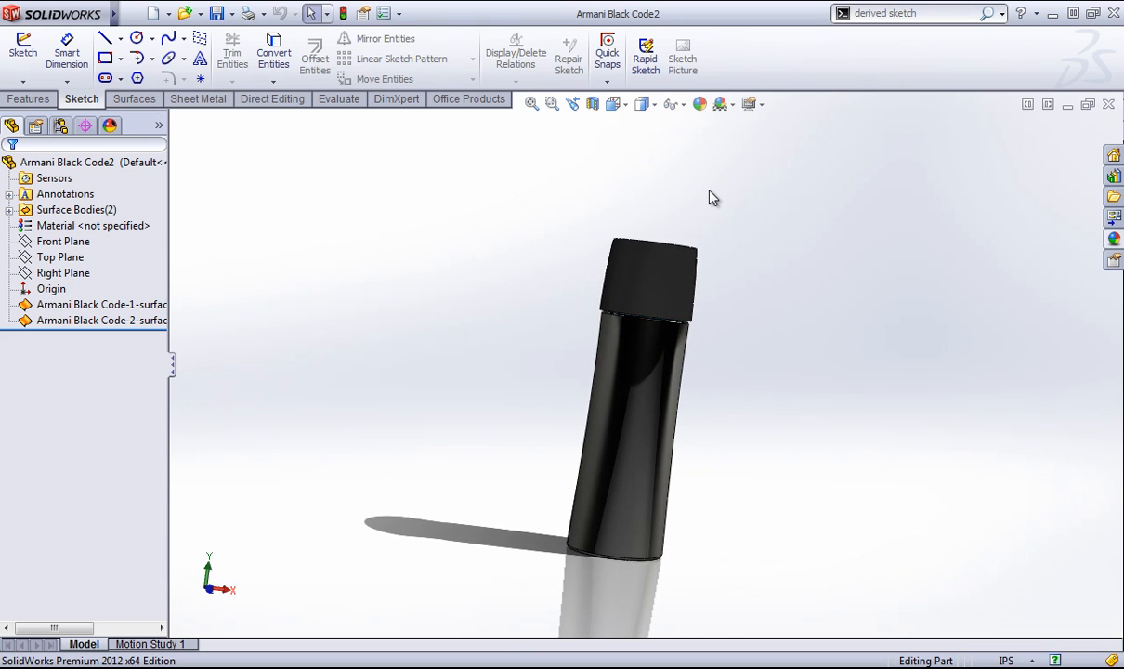
mouse_move(1115, 101)
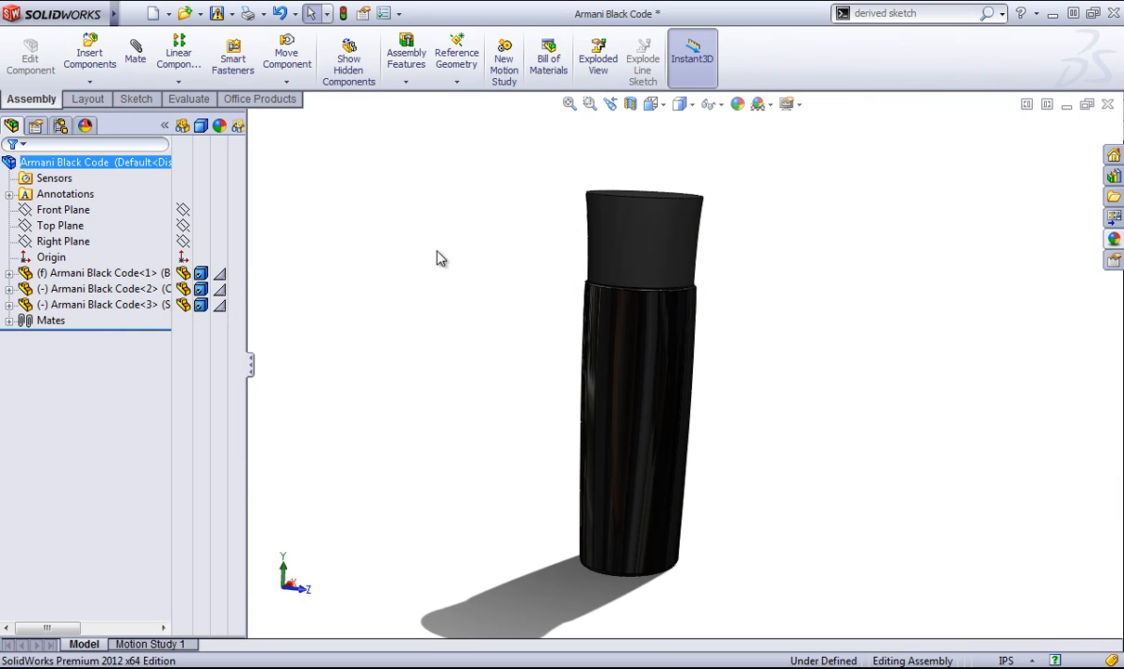
mouse_move(391, 305)
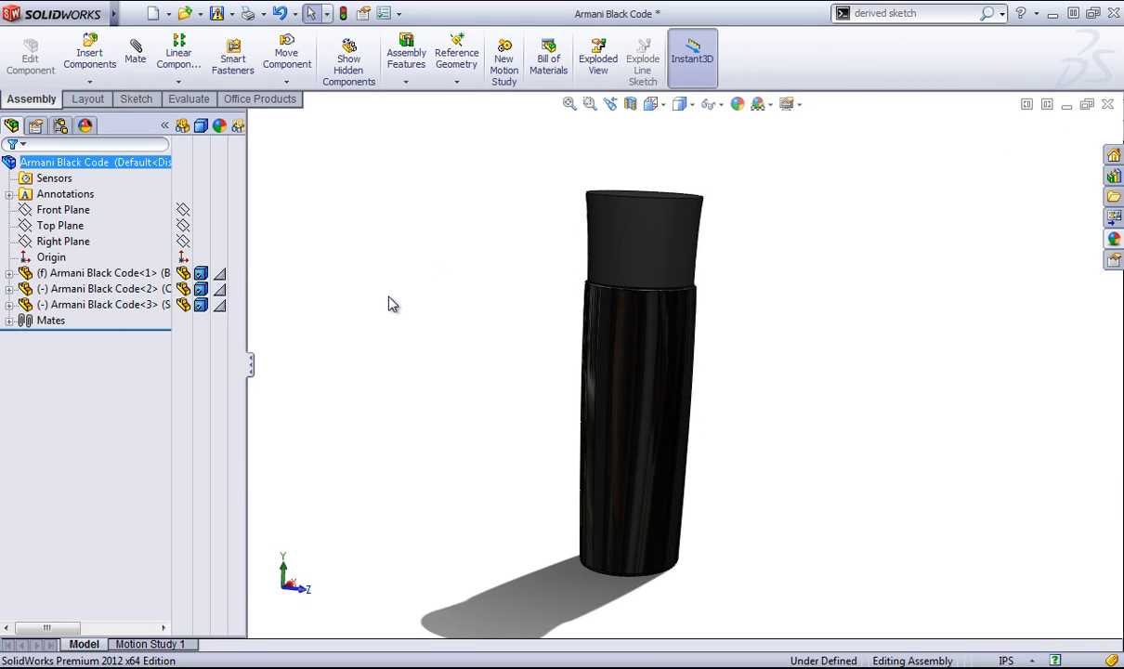
- Switch to the Armani Black Code bottle part from the Window list of open documents
click(134, 13)
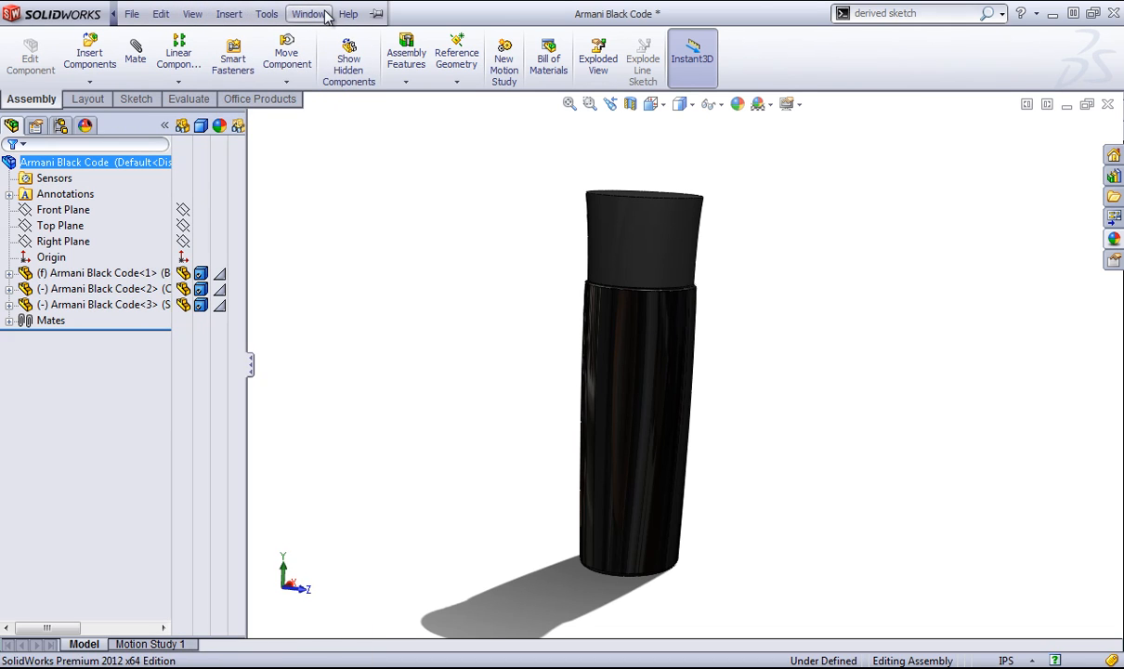
click(308, 13)
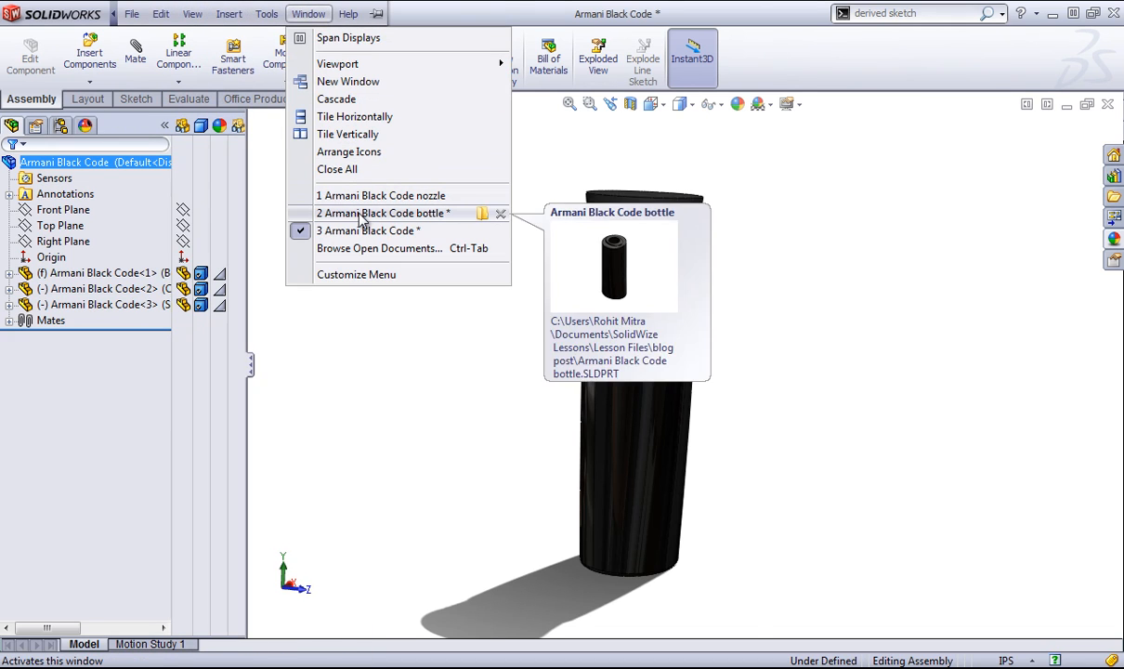
click(383, 212)
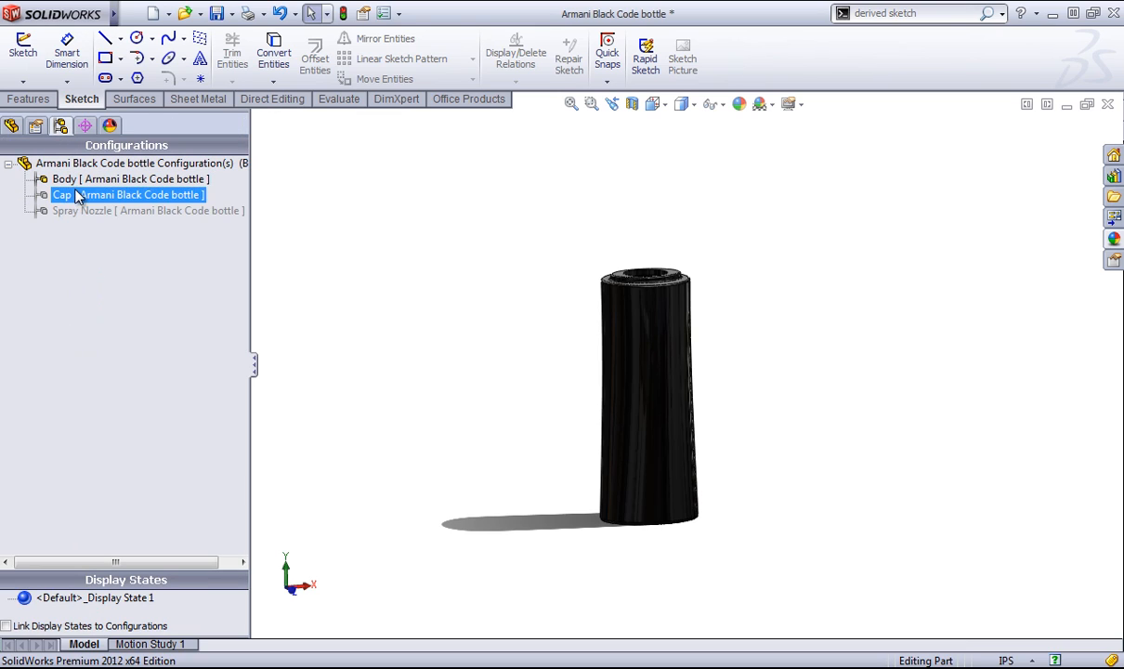
click(121, 178)
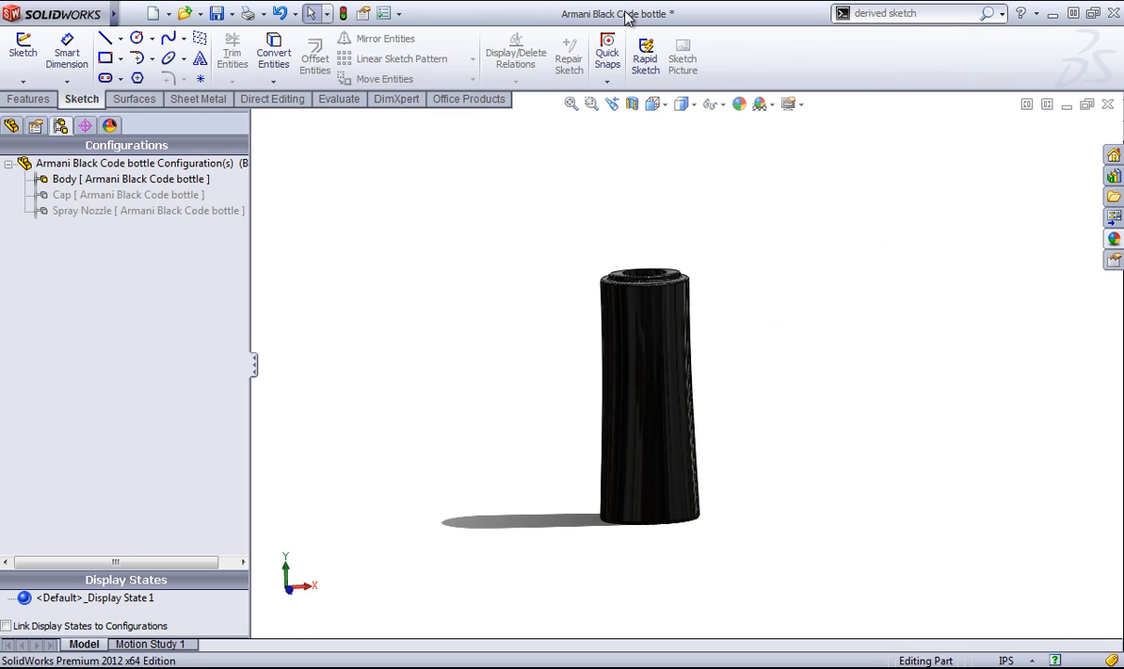
- Switch back to the nozzle part, show its feature history, and bring up the Window list again
click(348, 13)
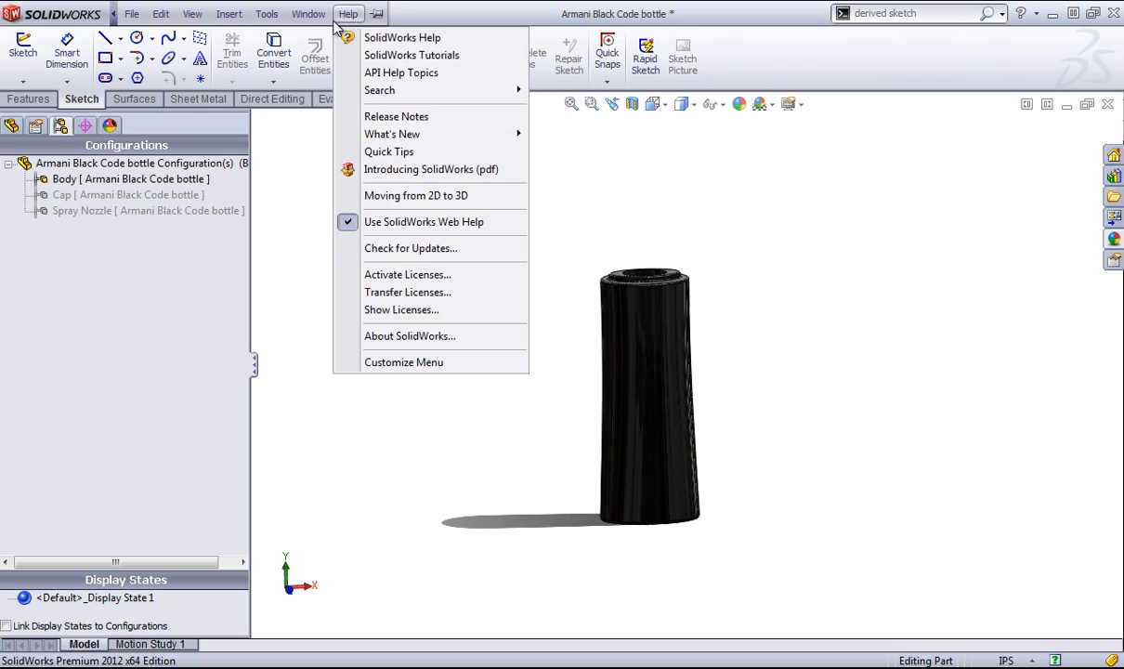
click(308, 13)
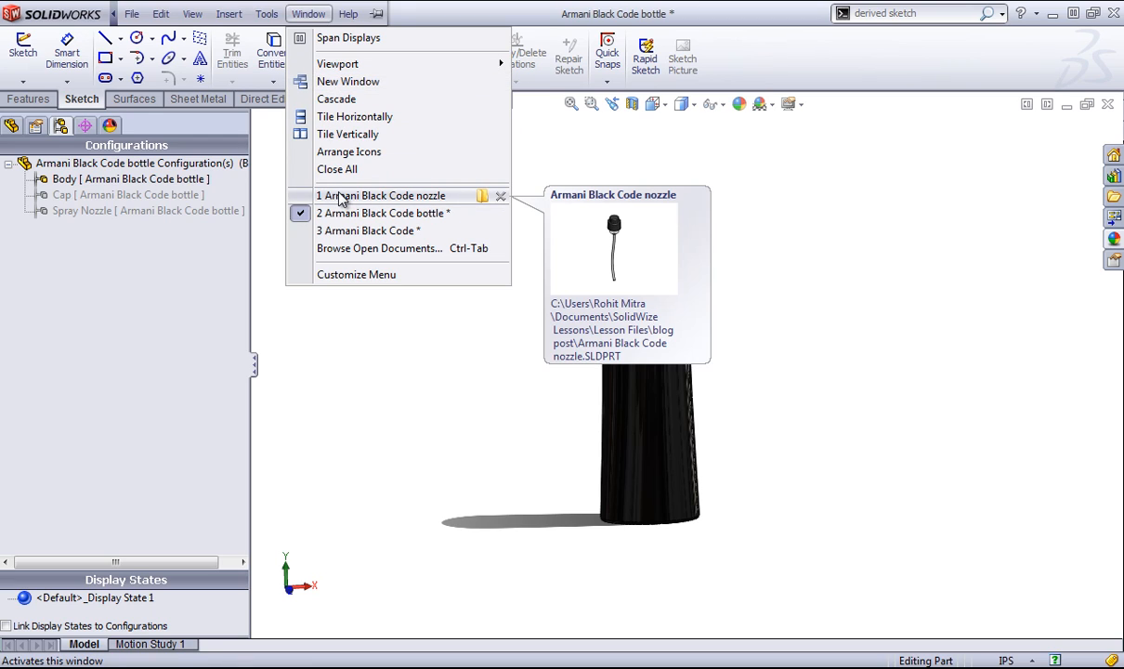
mouse_move(383, 208)
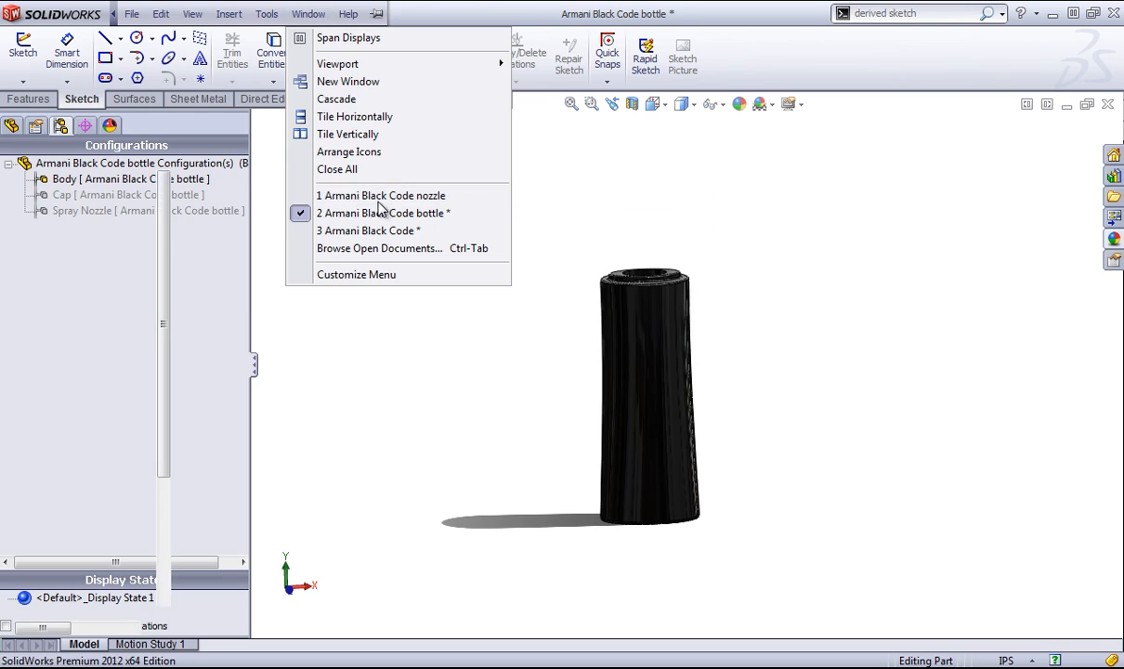
click(381, 195)
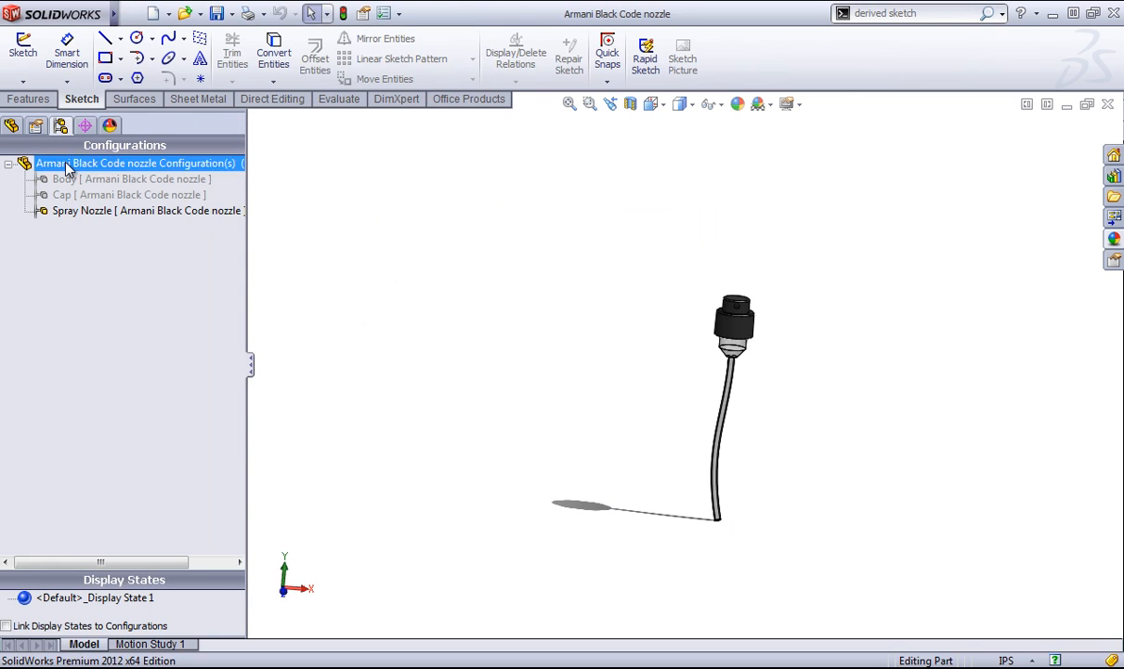
click(130, 178)
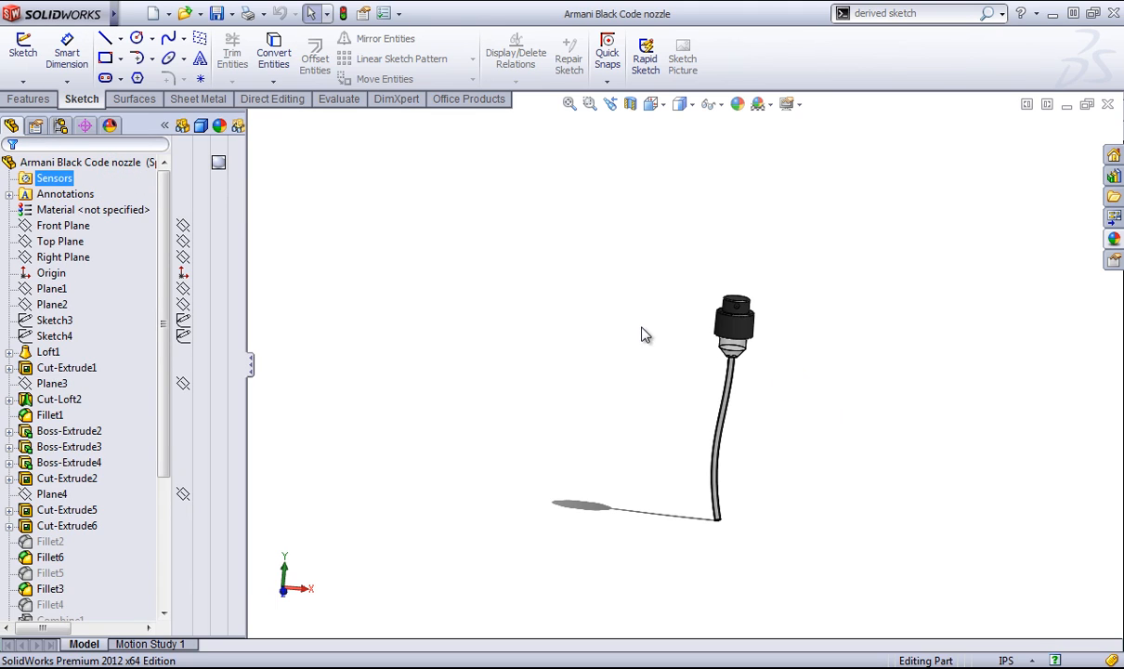
mouse_move(833, 296)
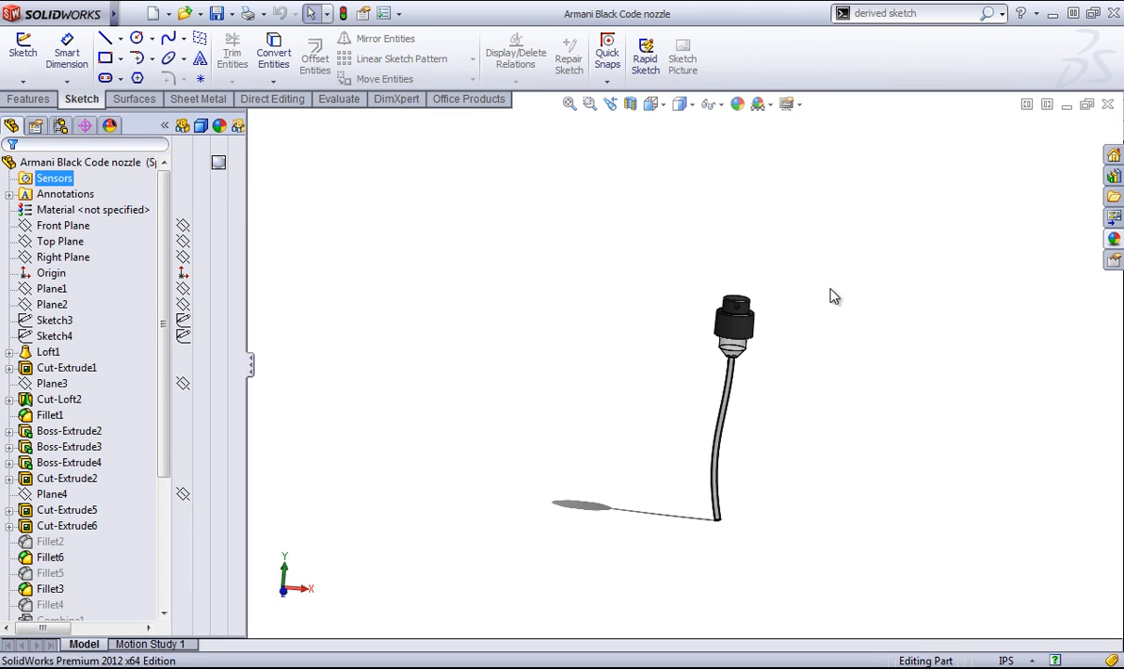
click(306, 13)
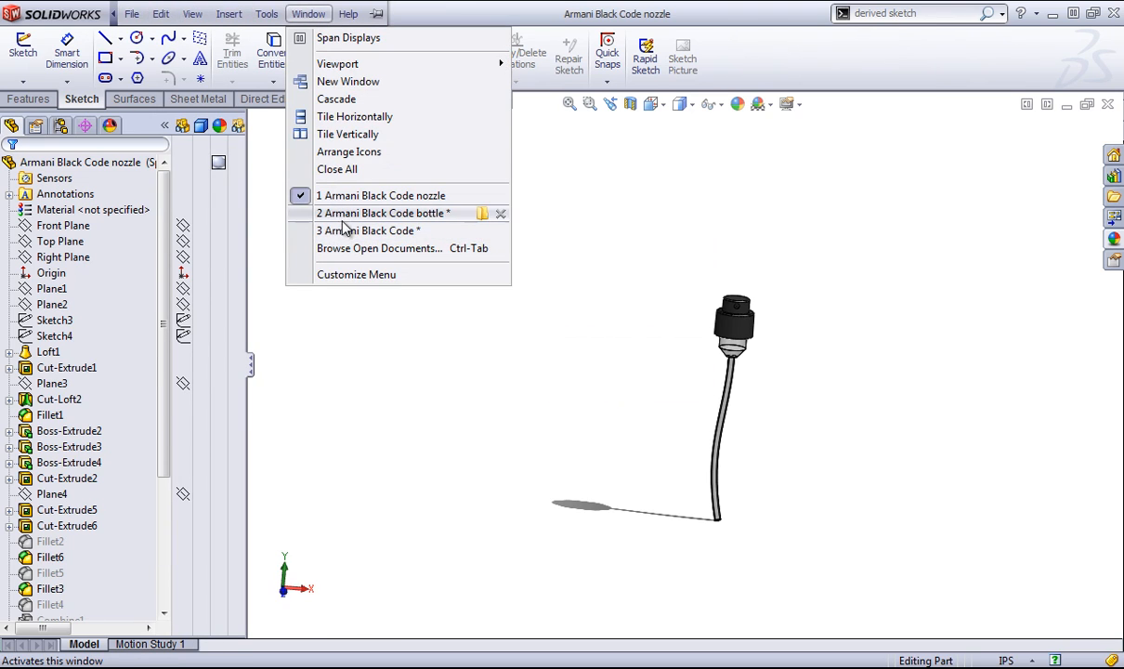
- Return to the bottle part and insert the Armani Black Code nozzle part file into it
click(381, 211)
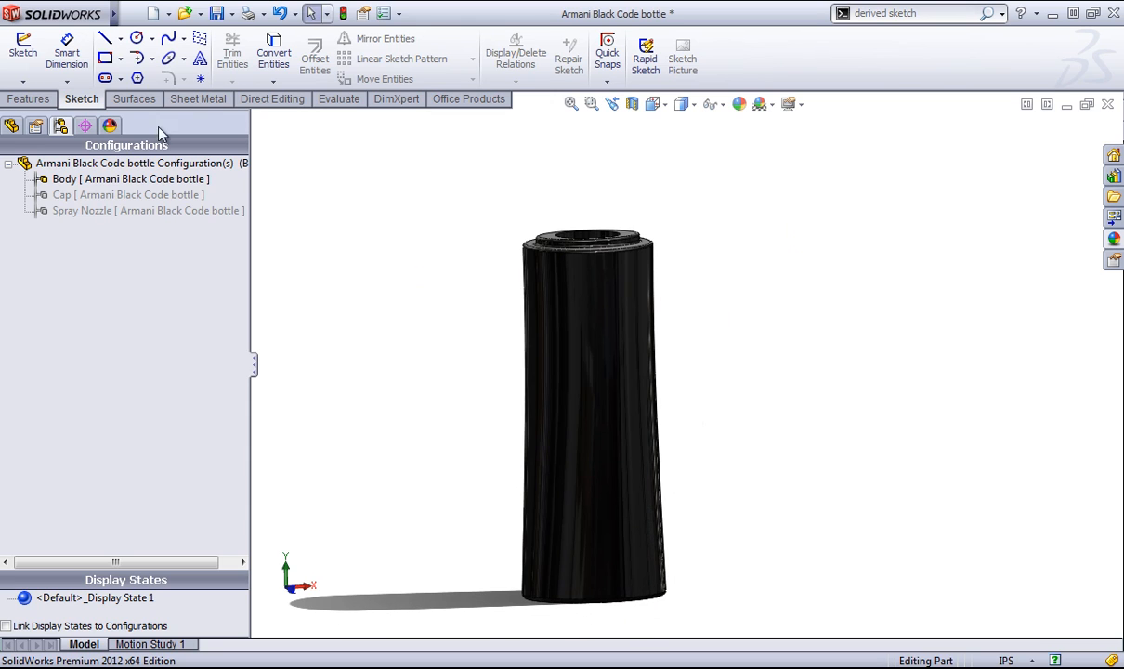
click(231, 13)
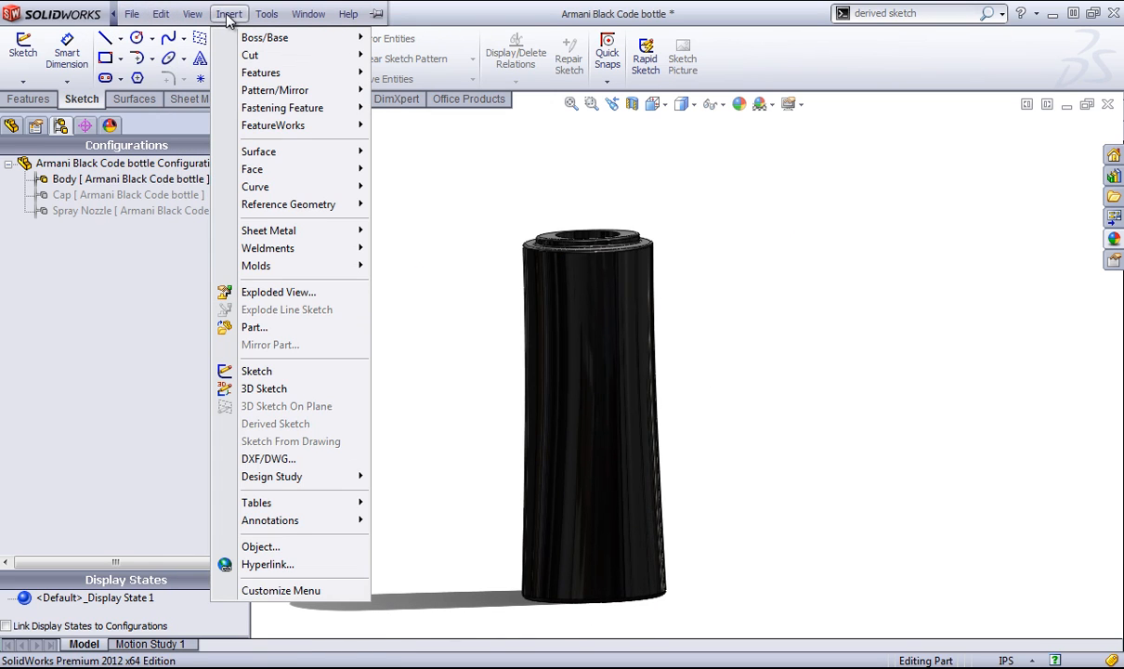
click(253, 327)
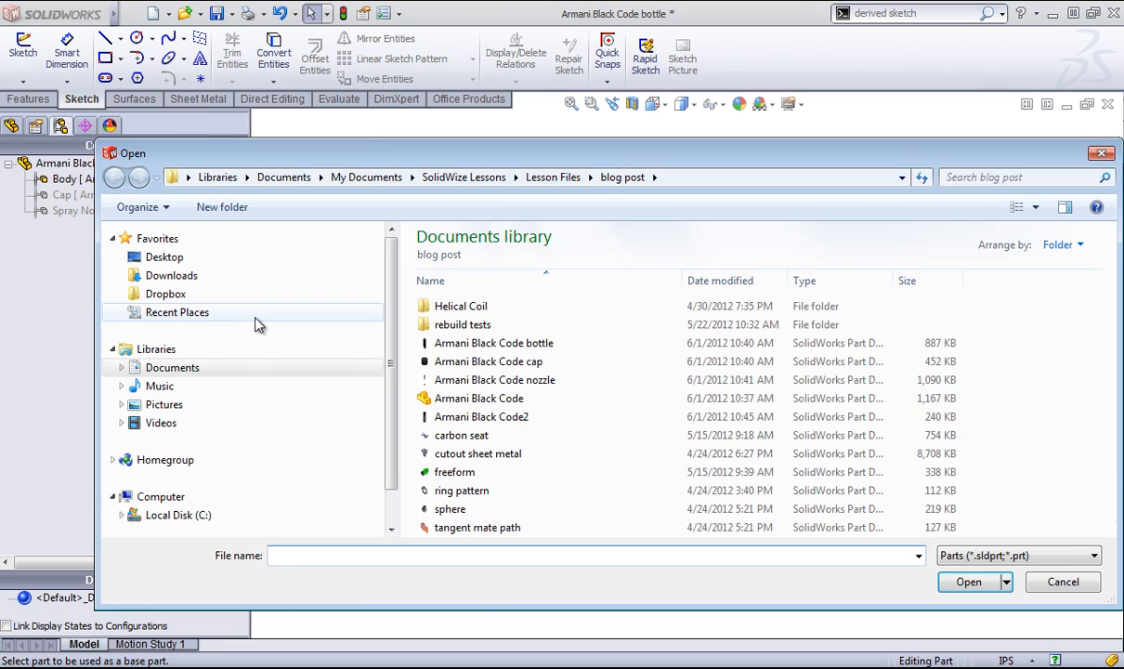
click(494, 379)
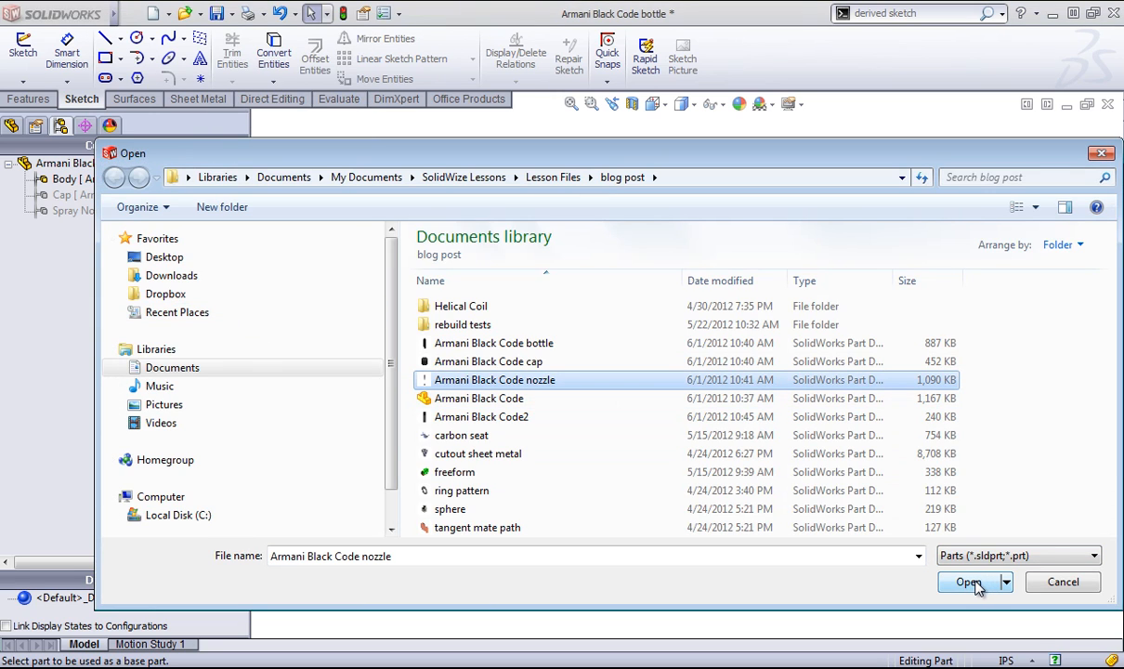
click(970, 581)
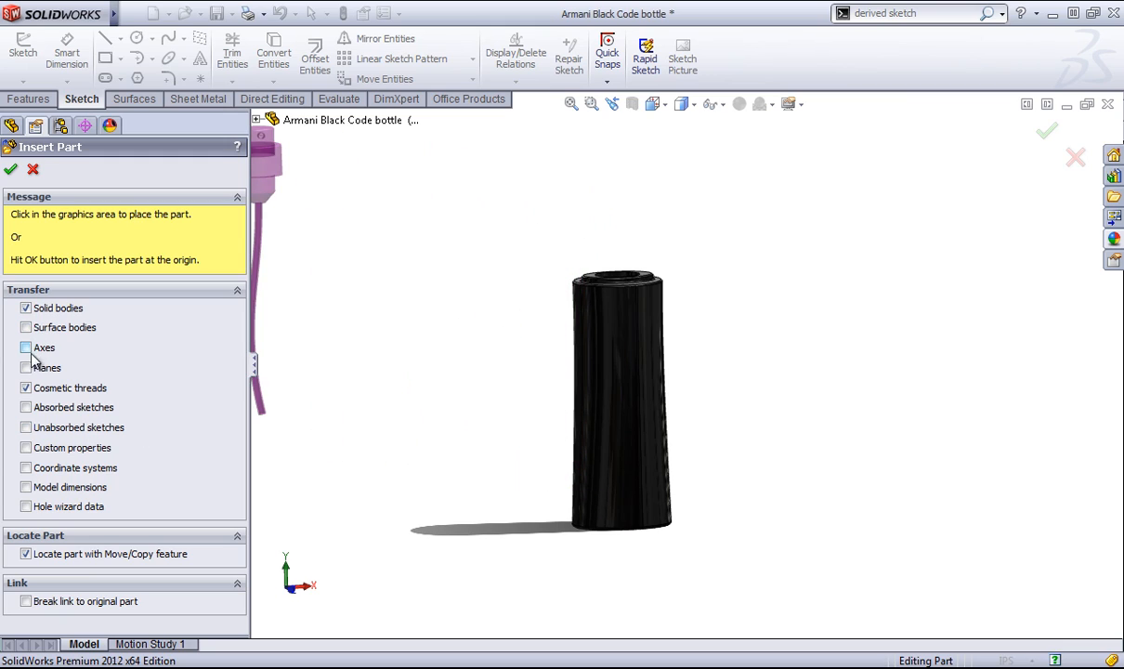
mouse_move(19, 342)
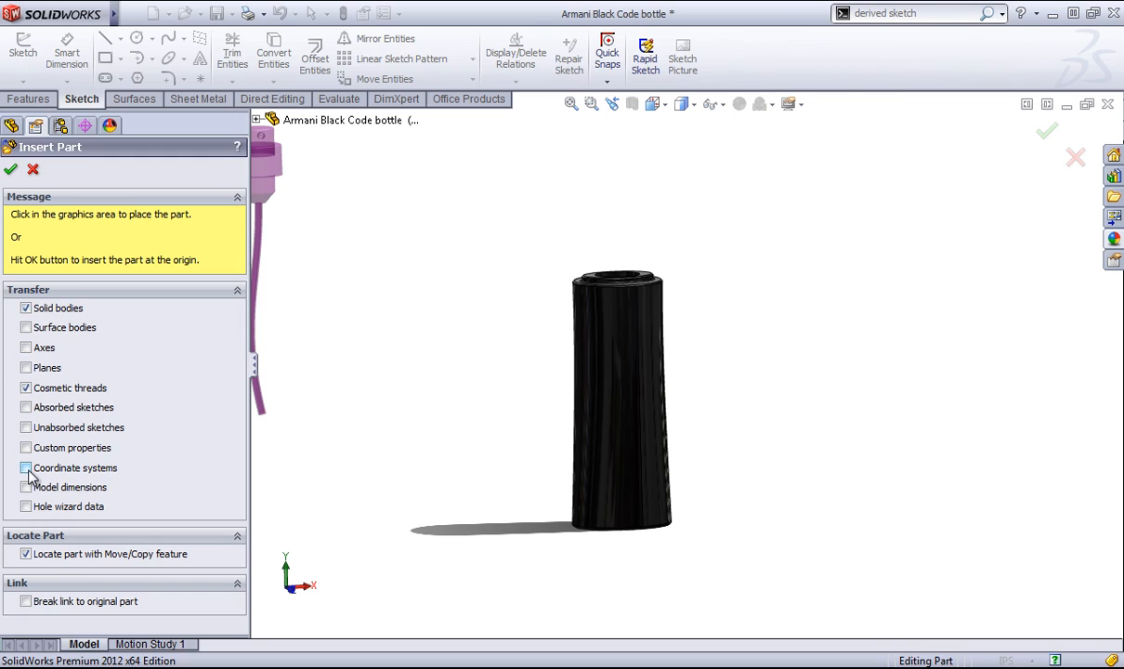
- Include Planes in the Transfer options so the nozzle's planes come with its solid body
click(26, 368)
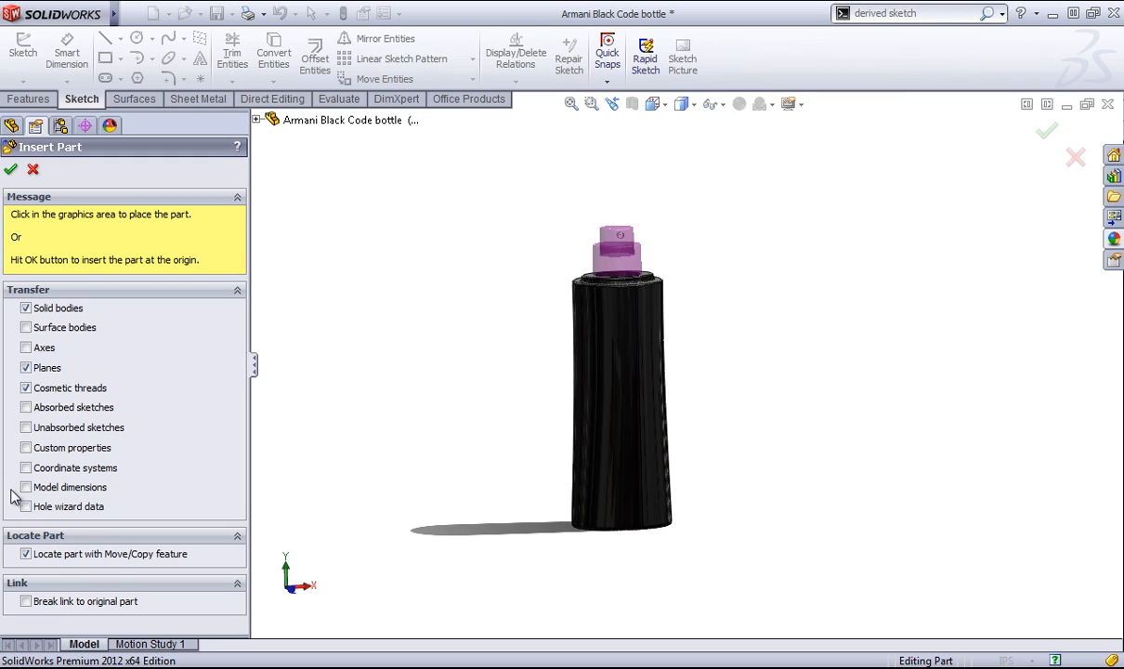
mouse_move(15, 379)
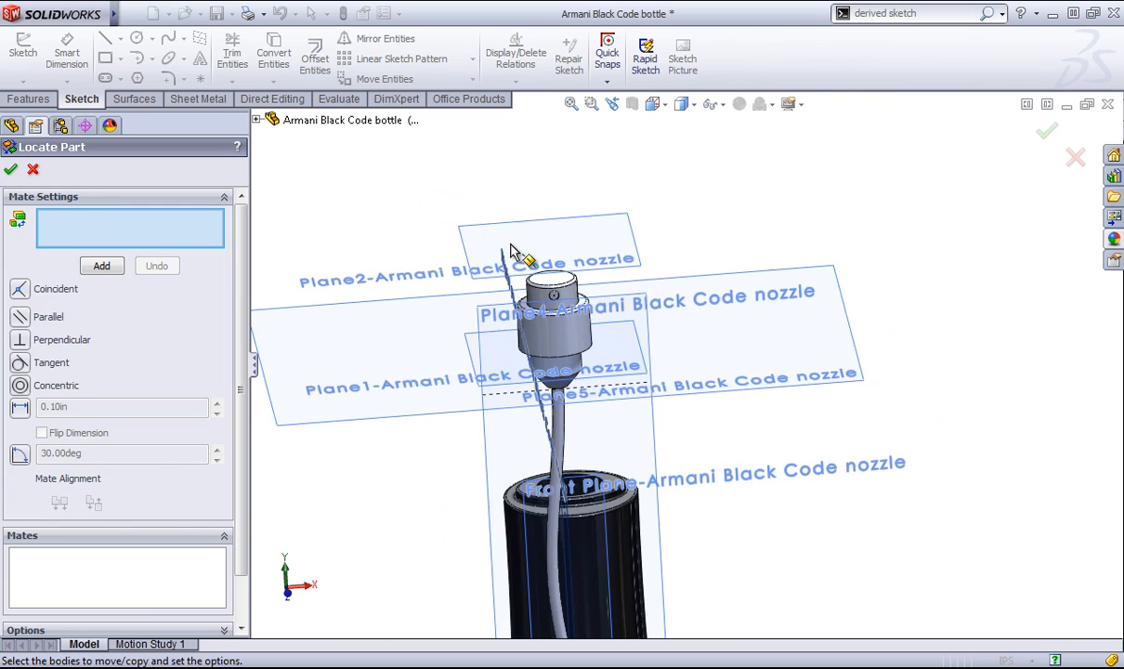
- Mate the nozzle's cylindrical face concentric to the bottle opening and add a coincident mate to seat it
click(362, 394)
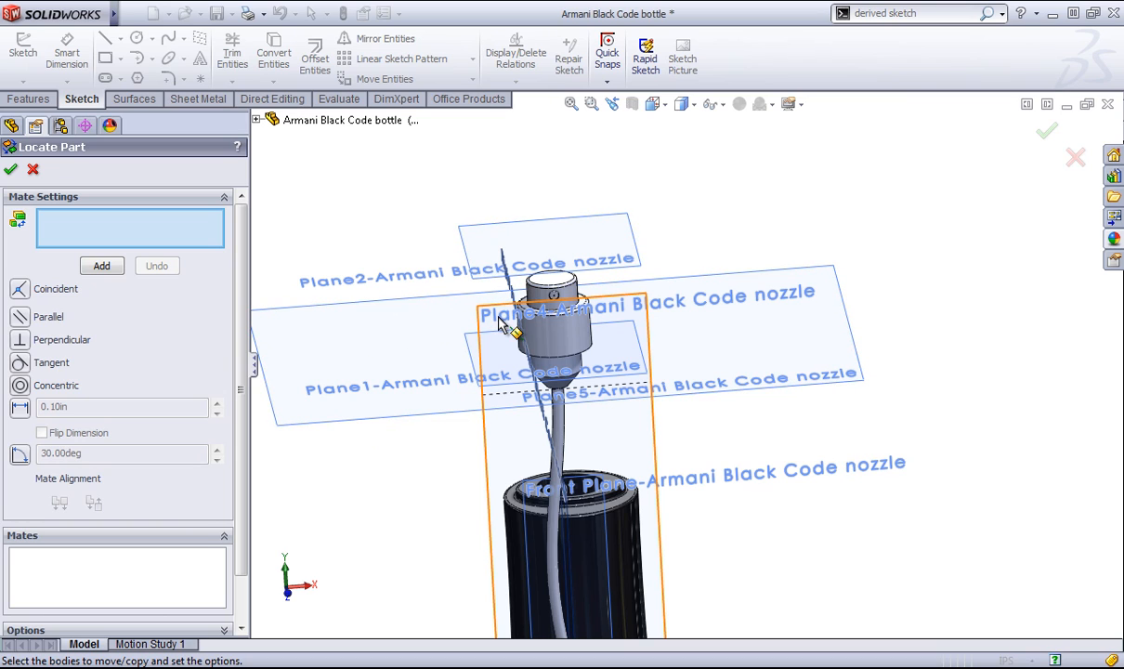
mouse_move(510, 328)
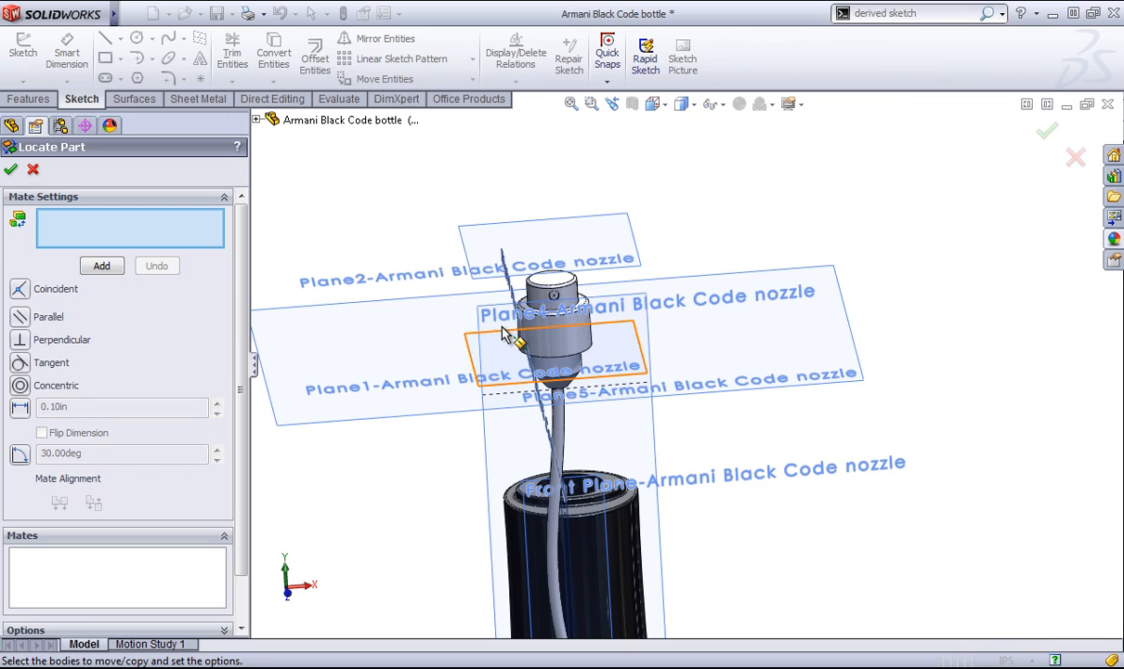
mouse_move(580, 409)
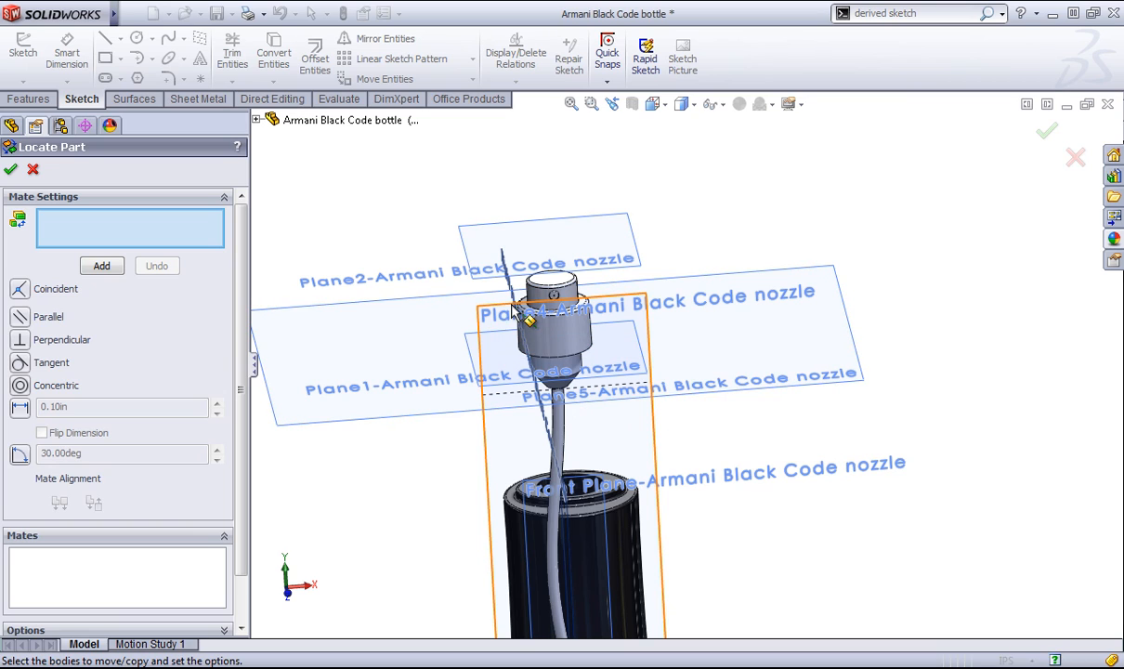
mouse_move(493, 327)
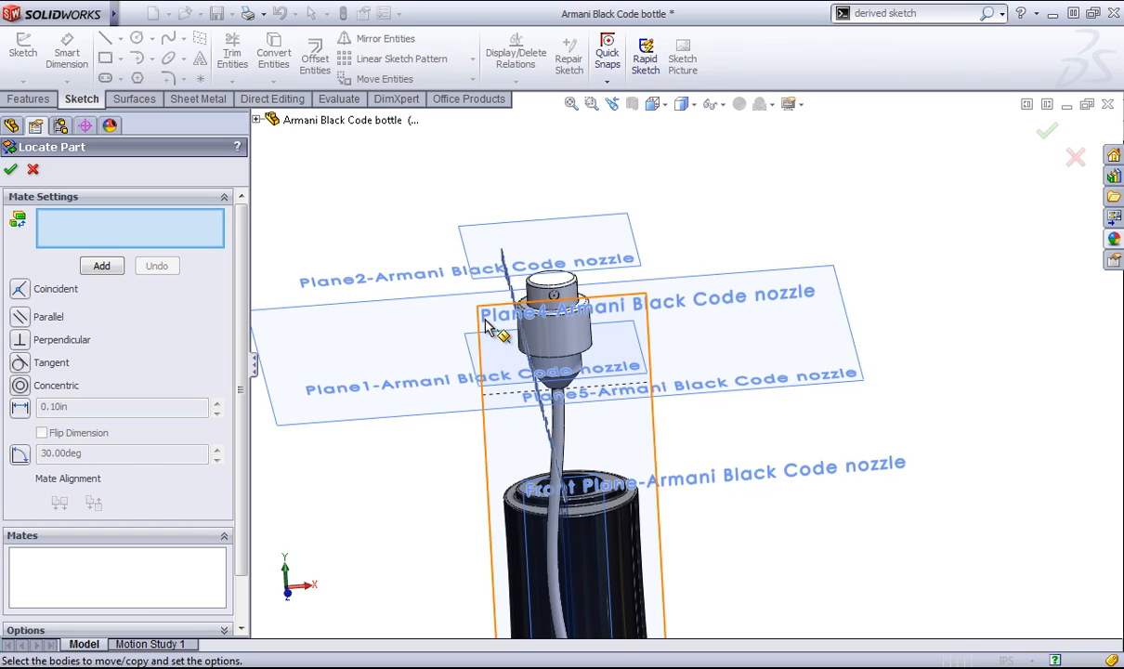
mouse_move(479, 331)
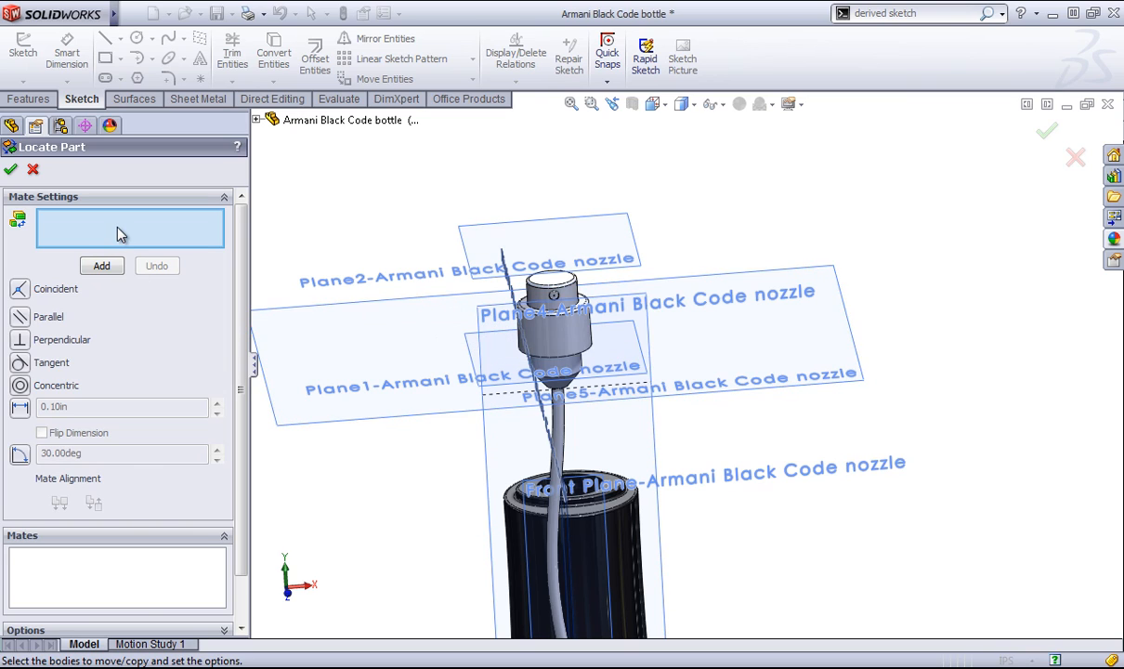
click(557, 375)
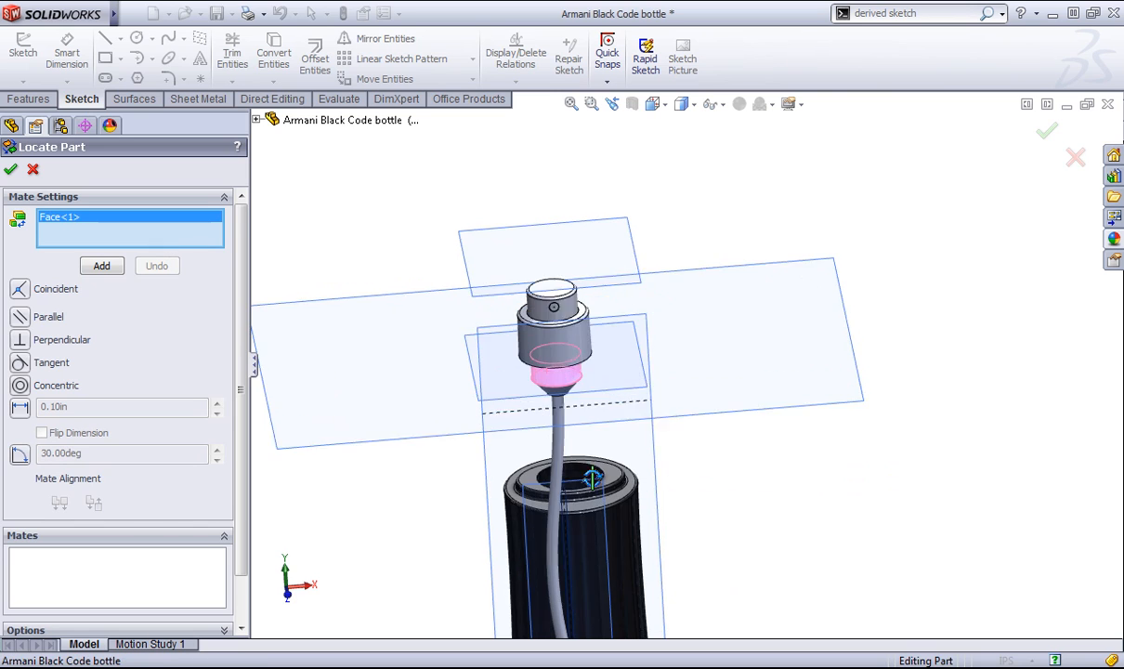
click(595, 427)
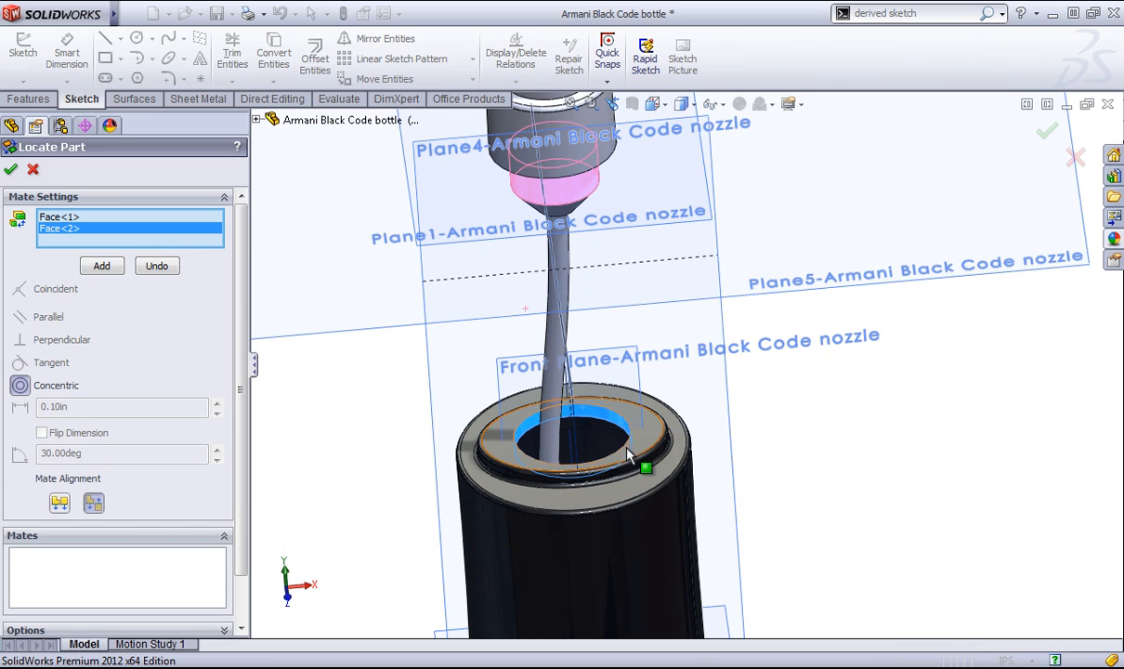
click(100, 267)
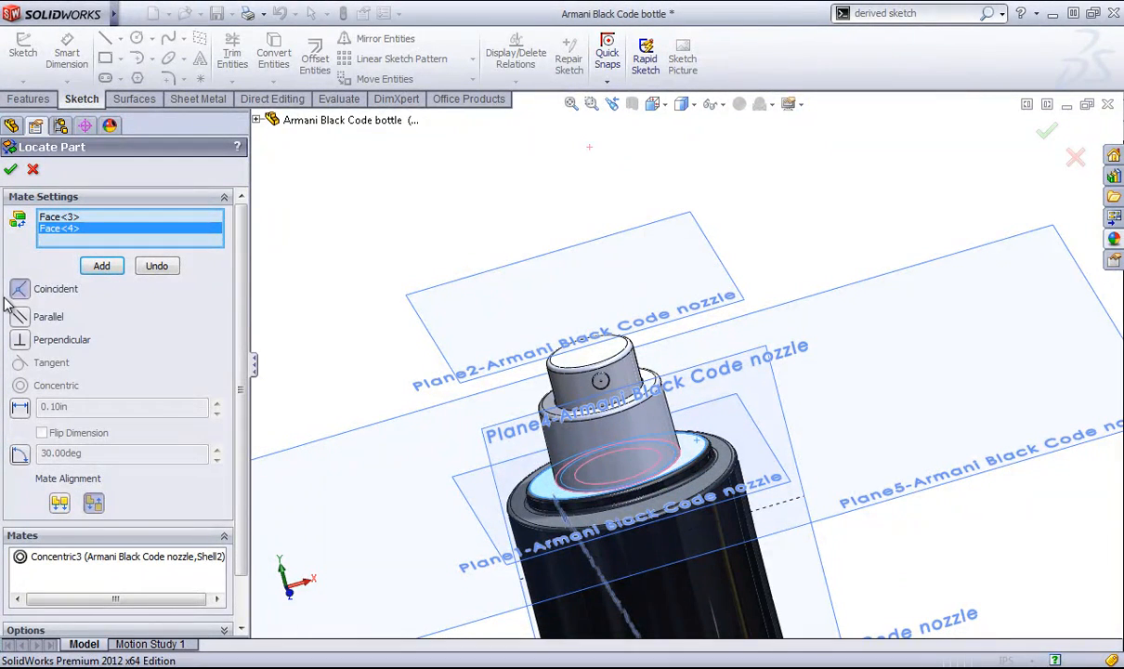
click(100, 266)
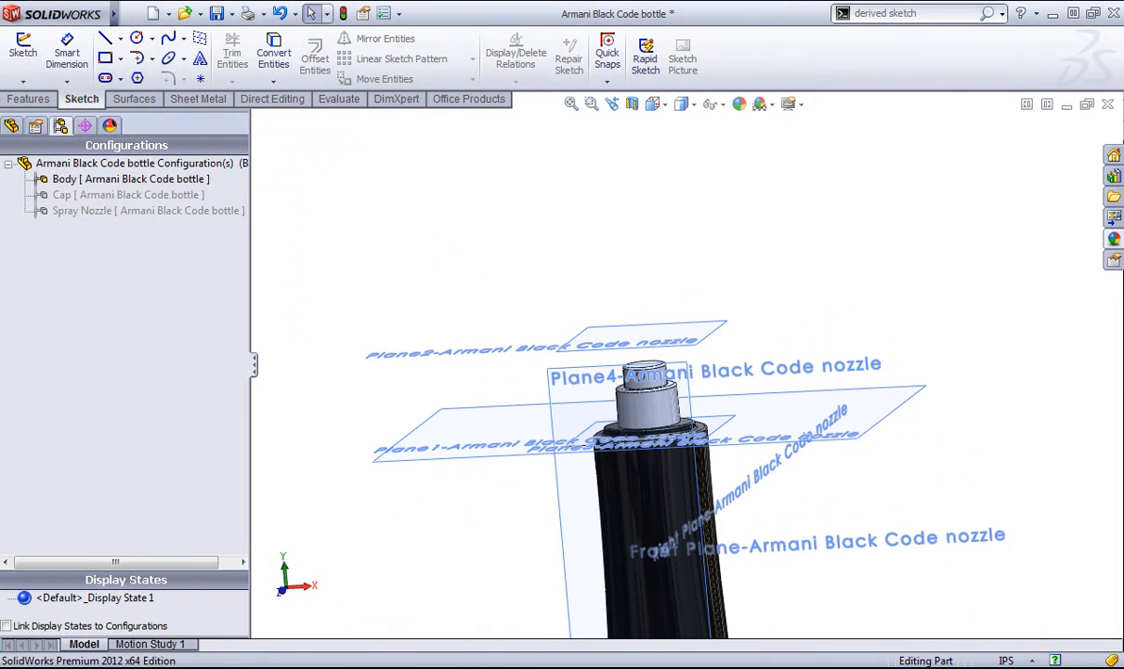
- Hide the nozzle's transferred planes from its Planes folder in the FeatureManager tree
click(11, 126)
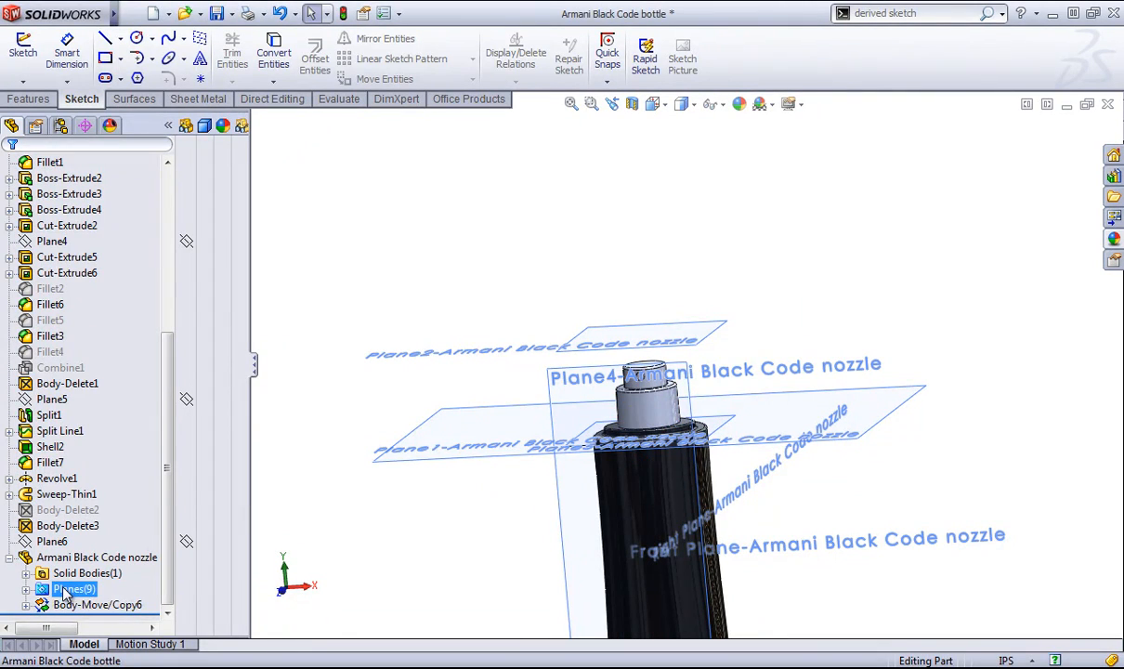
click(67, 524)
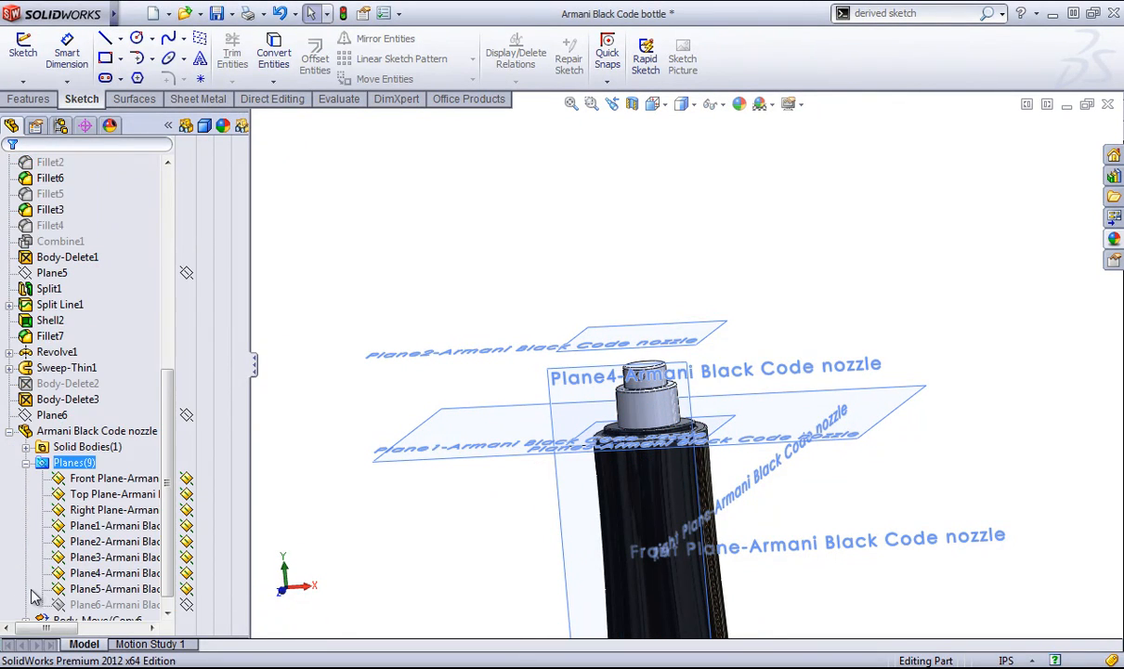
click(116, 524)
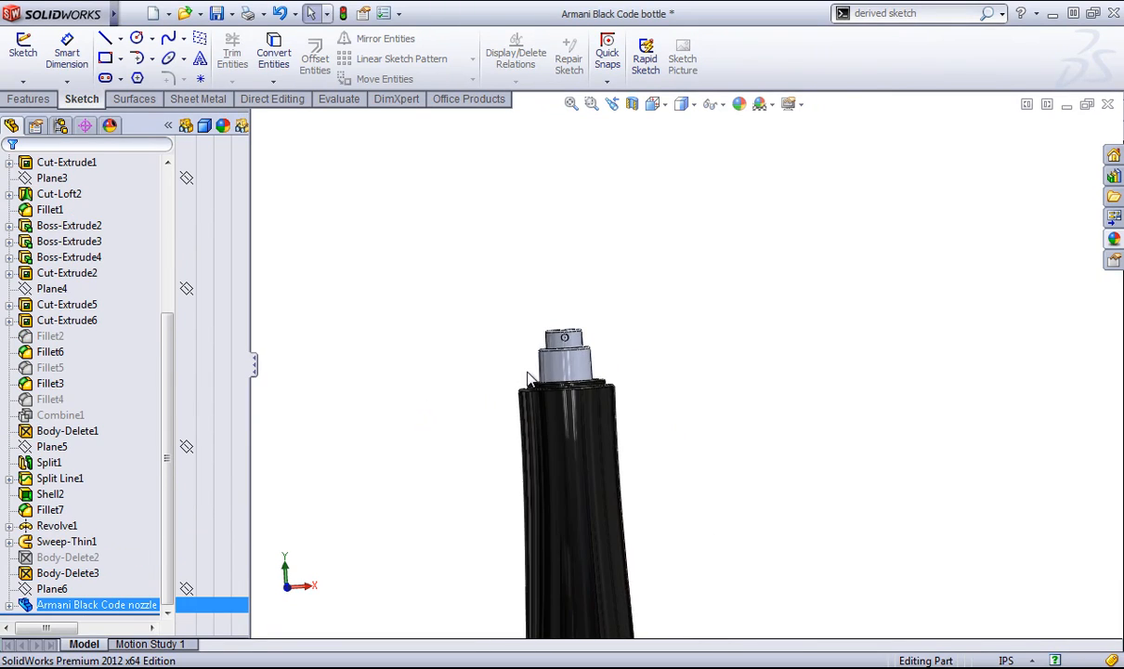
- Insert the Armani Black Code cap part into the bottle and set its Transfer options to include planes
click(228, 13)
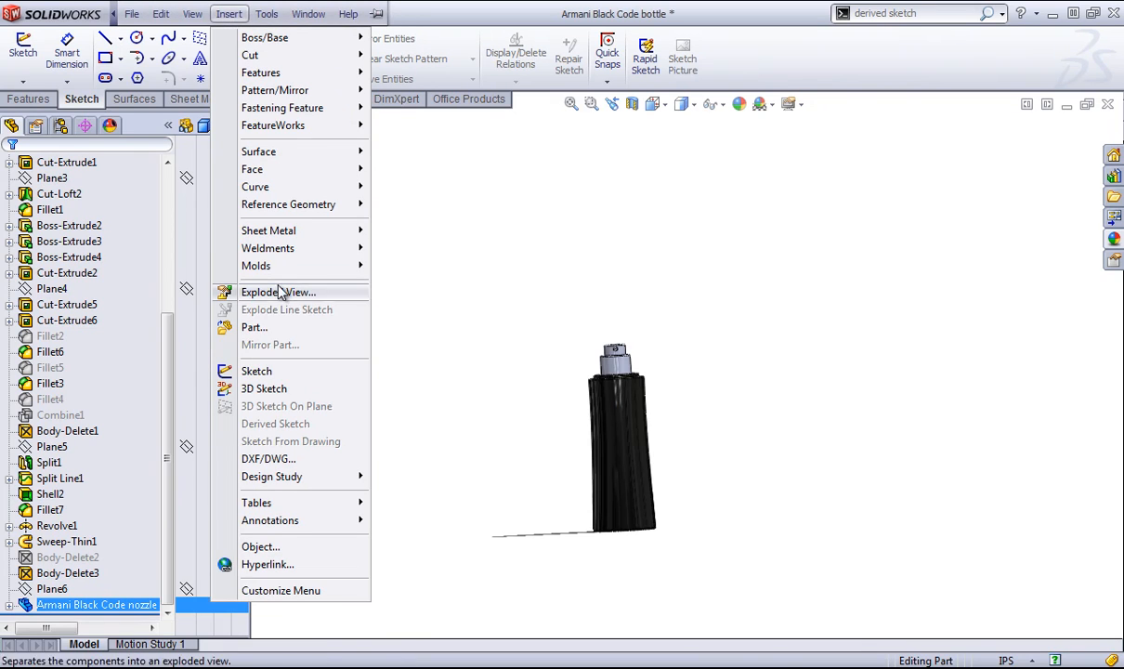
click(254, 327)
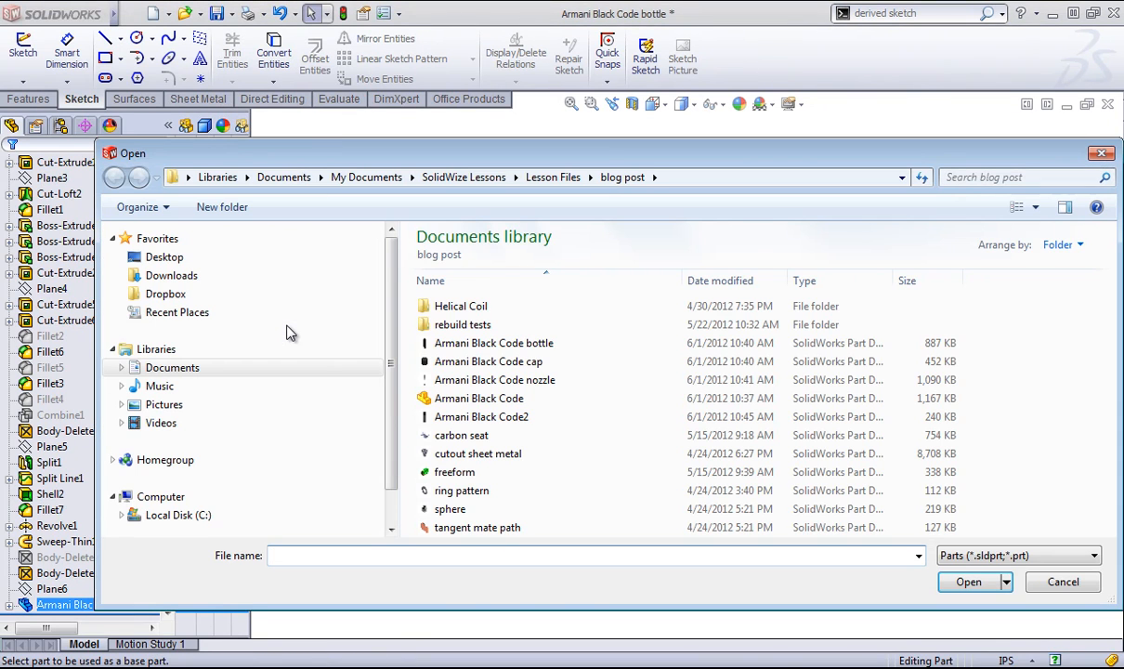
click(487, 360)
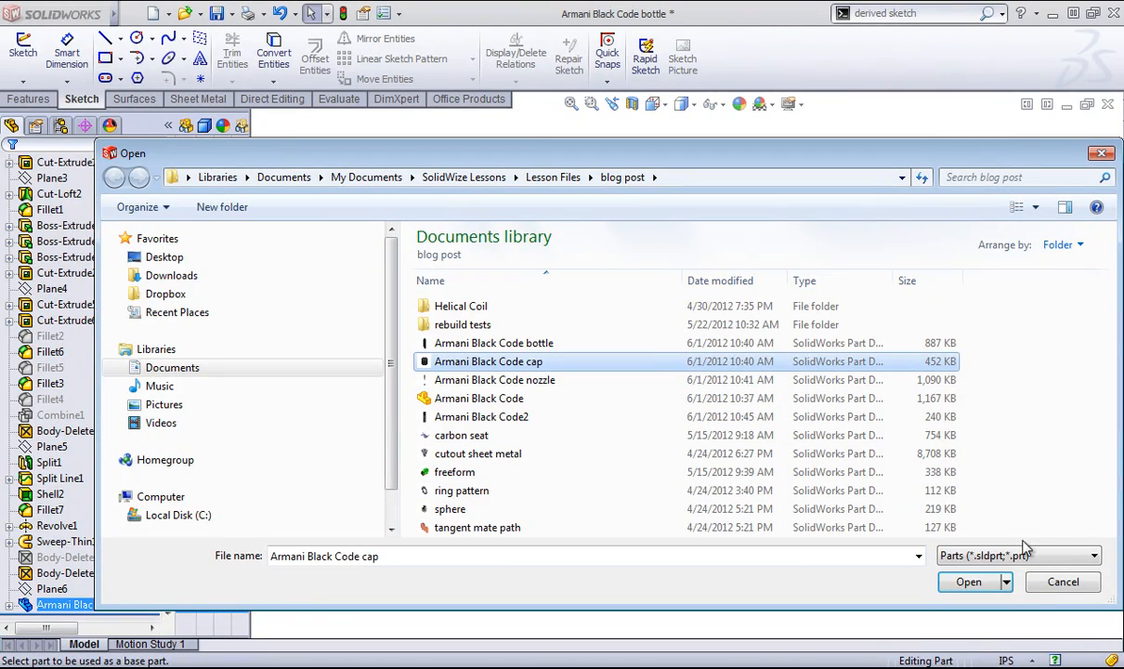
click(969, 580)
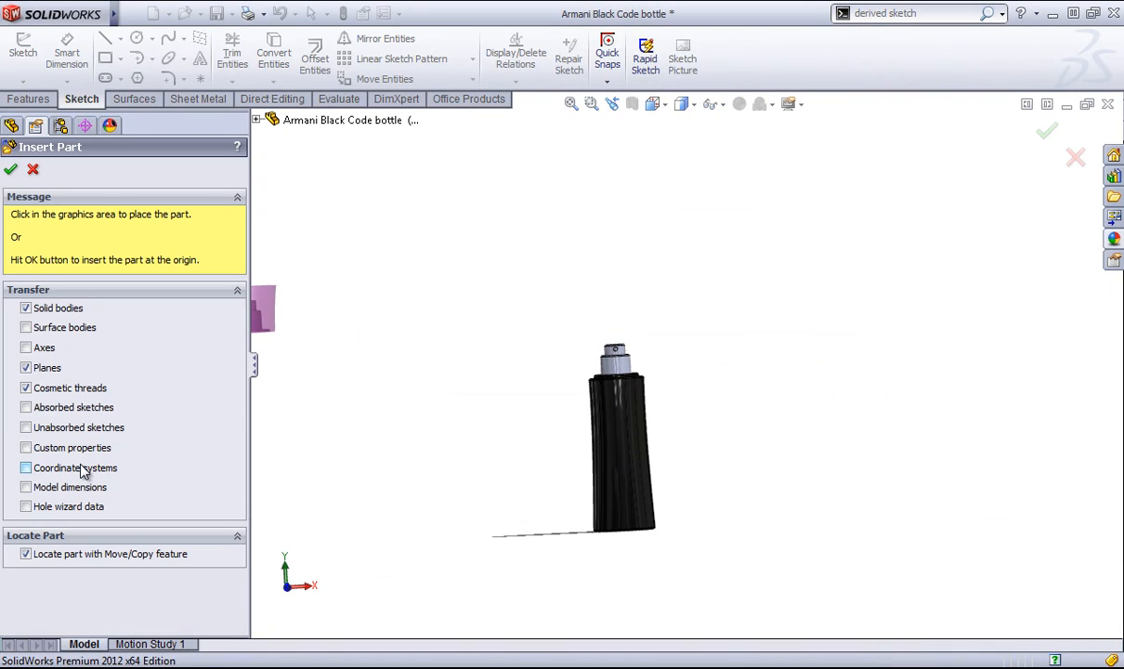
mouse_move(641, 405)
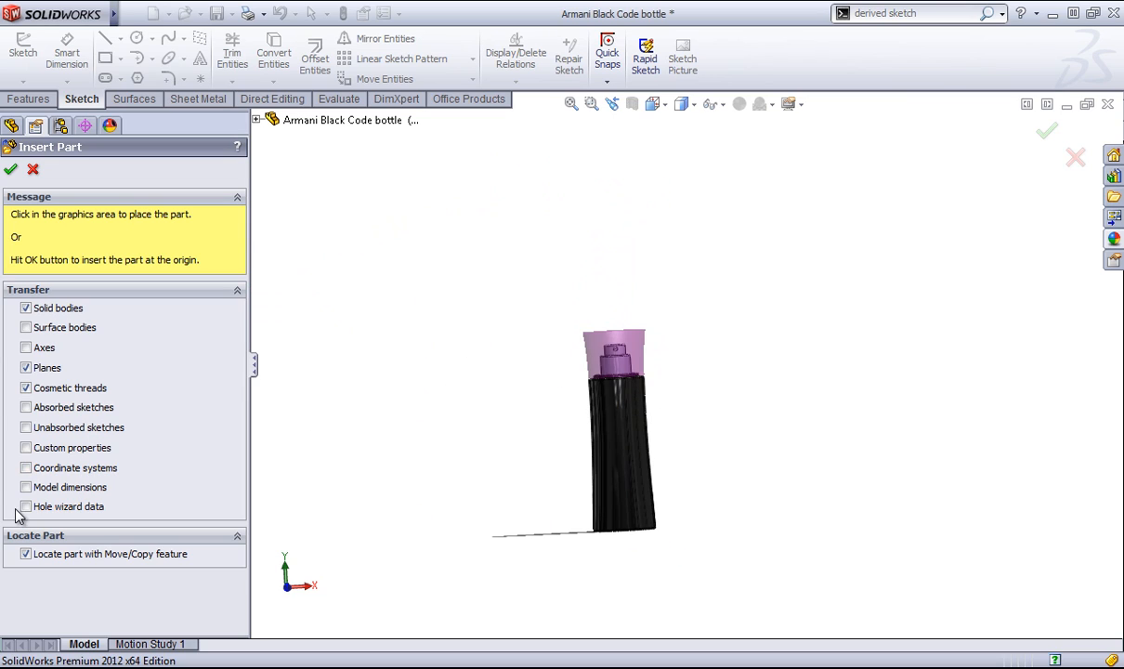
mouse_move(15, 472)
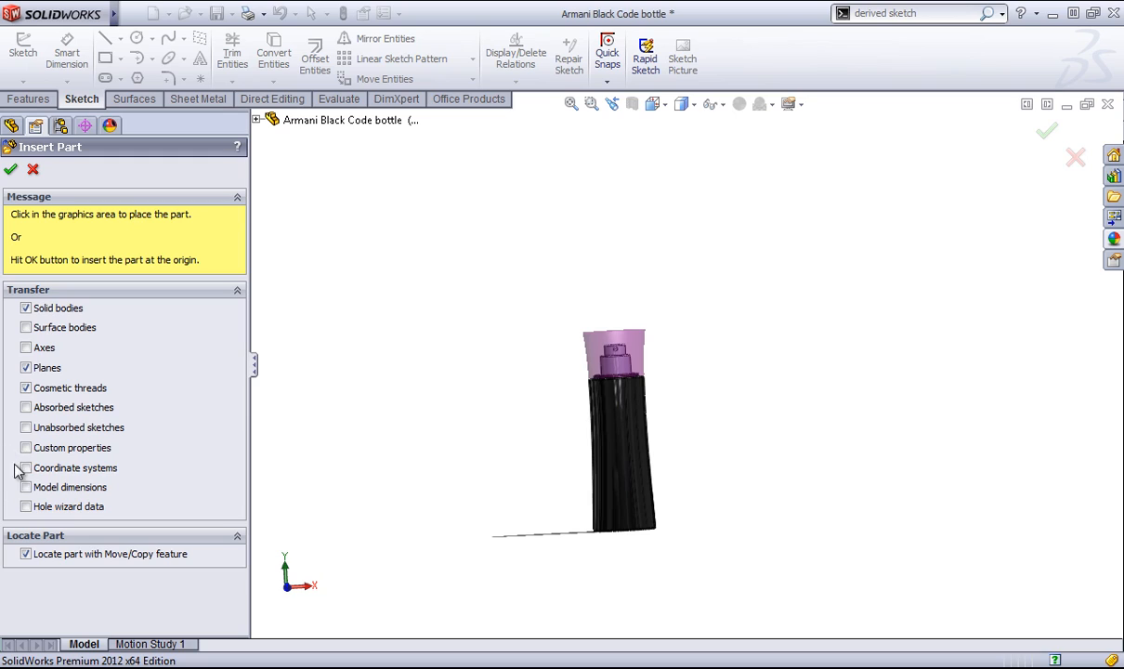
click(26, 368)
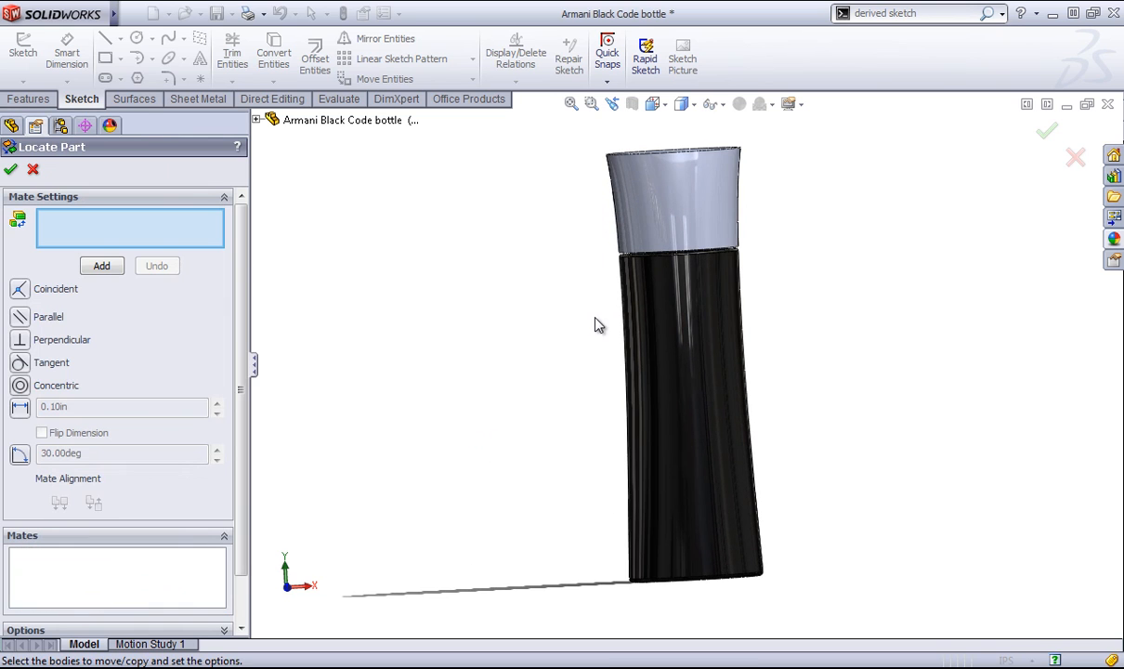
- Finish placing the cap without mates, rotating the bottle to check it and back to the front
drag(598, 326, 479, 277)
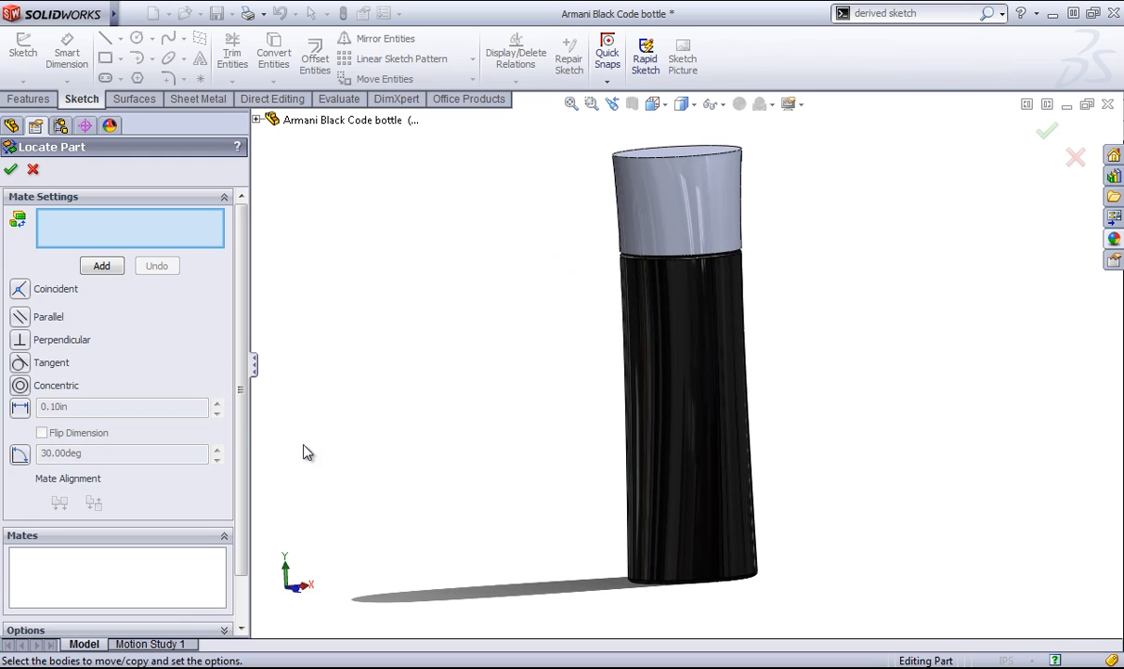
click(11, 169)
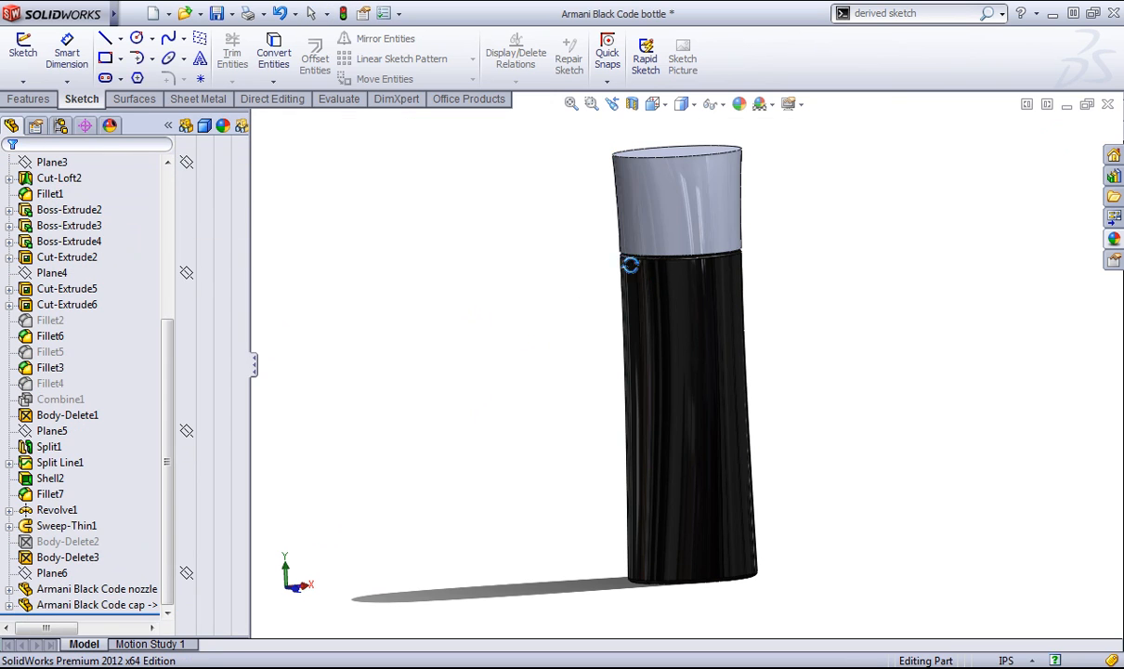
drag(677, 372, 651, 353)
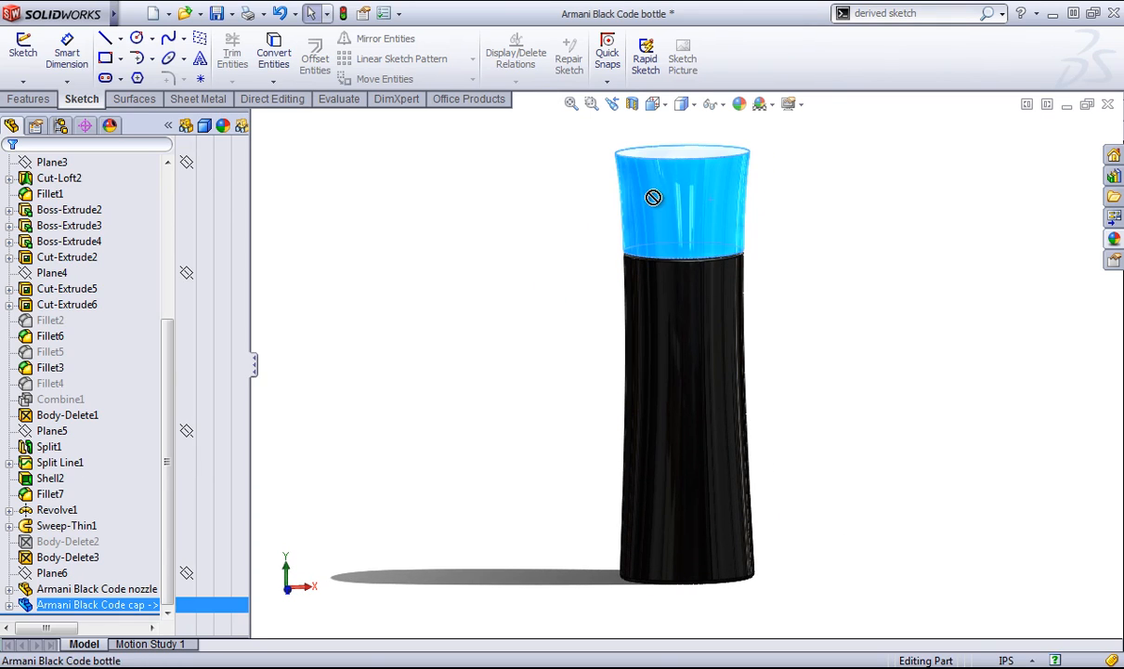
mouse_move(705, 220)
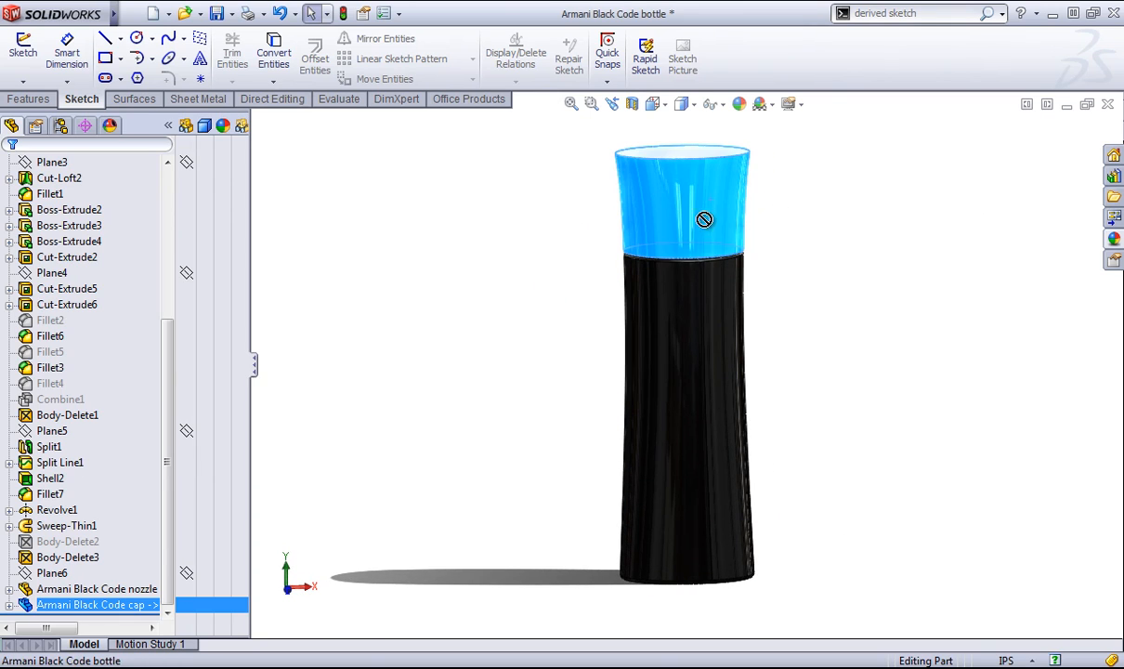
mouse_move(650, 216)
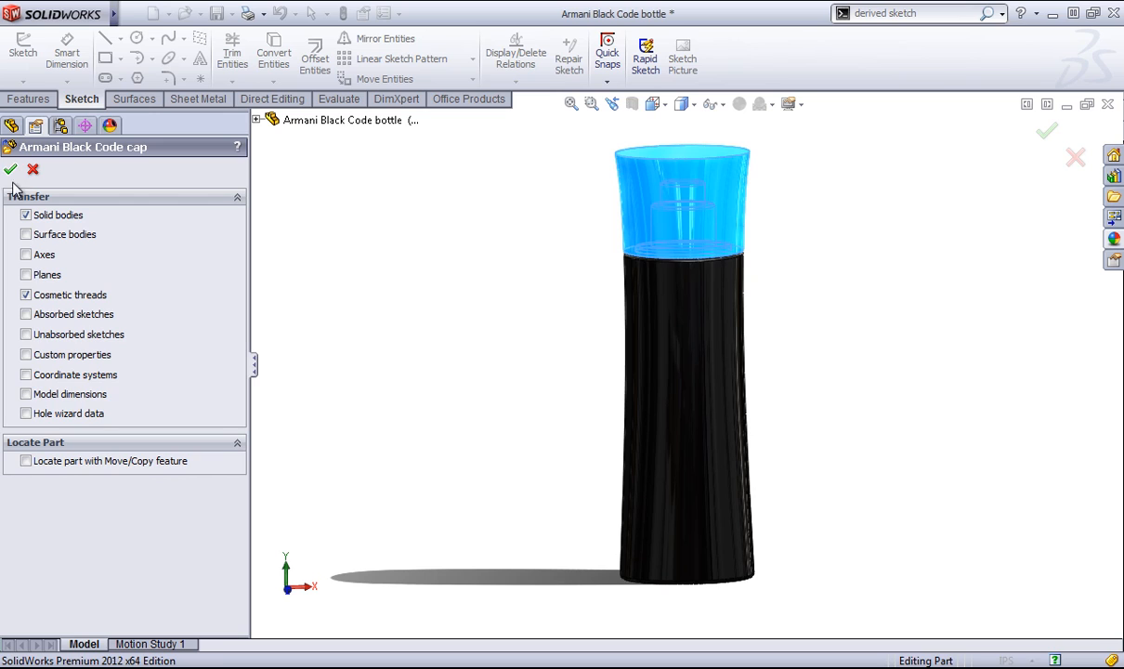
- Enable 'Locate part with Move/Copy feature' for the cap and pick a Coincident mate in Locate Part
click(26, 460)
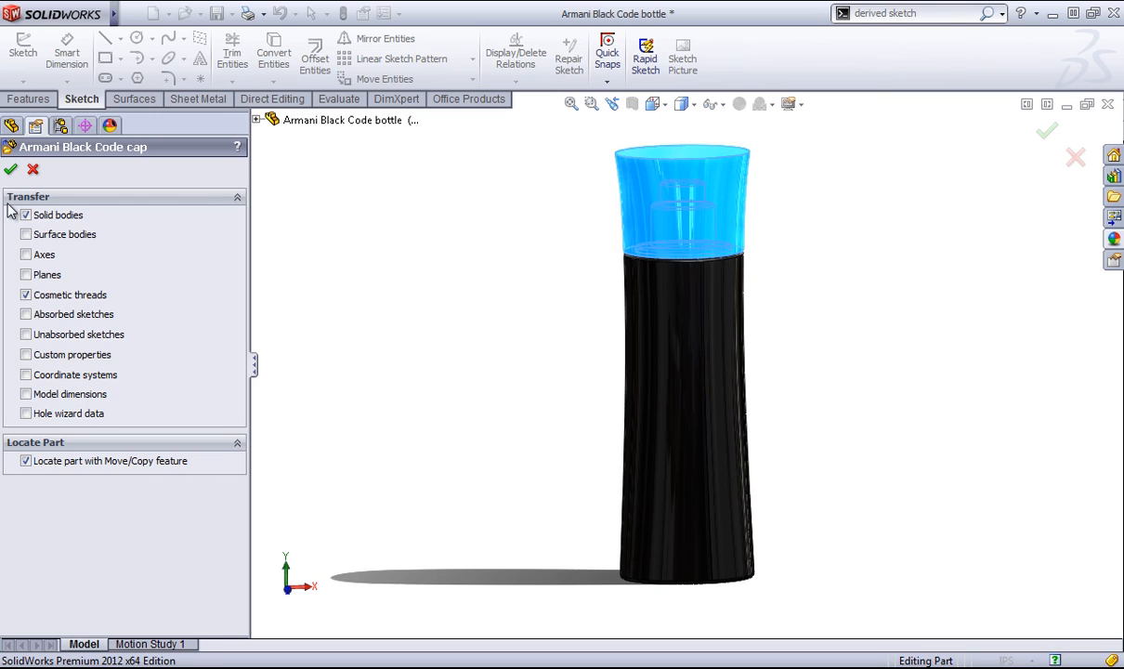
click(12, 169)
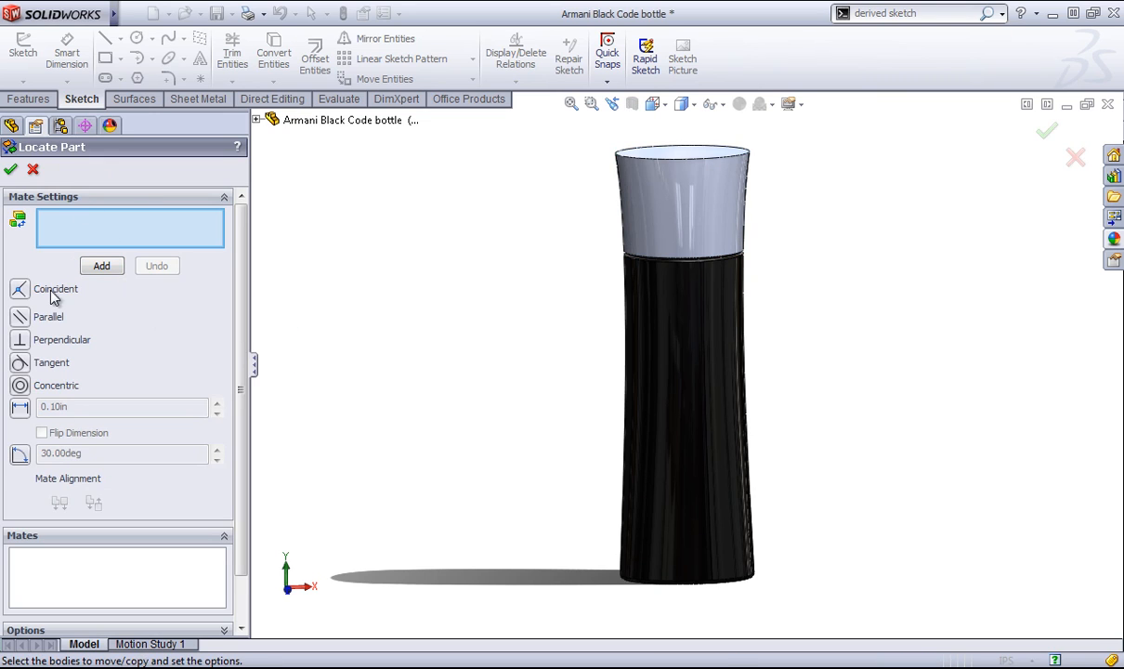
click(33, 169)
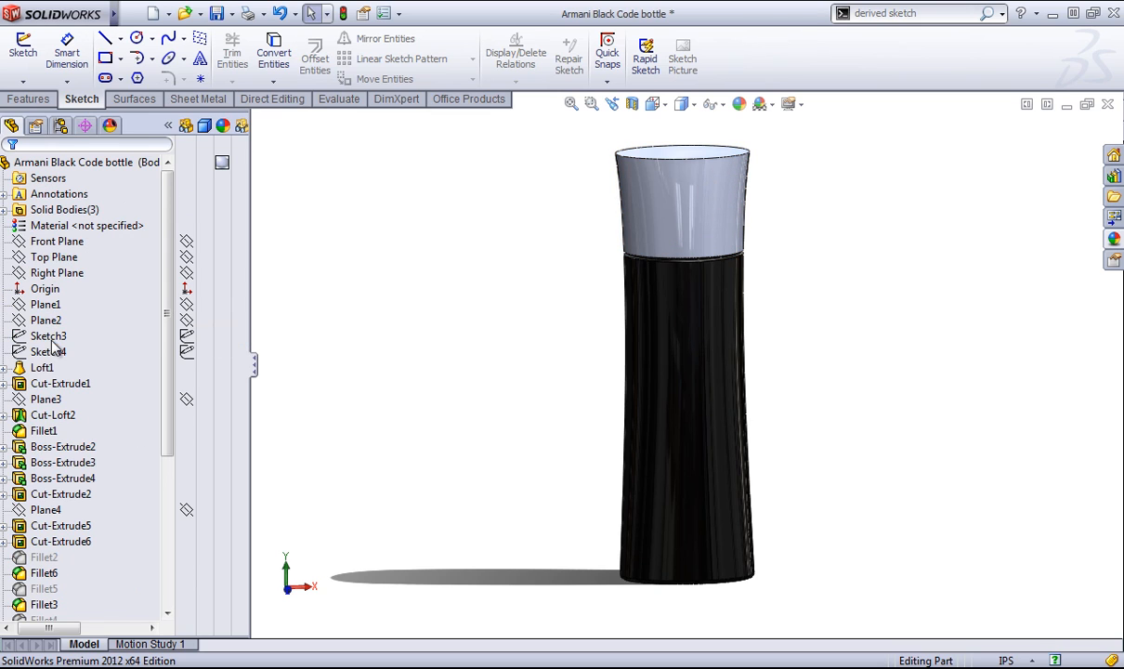
- View the inserted nozzle feature on its own via its context options
scroll(down, 3)
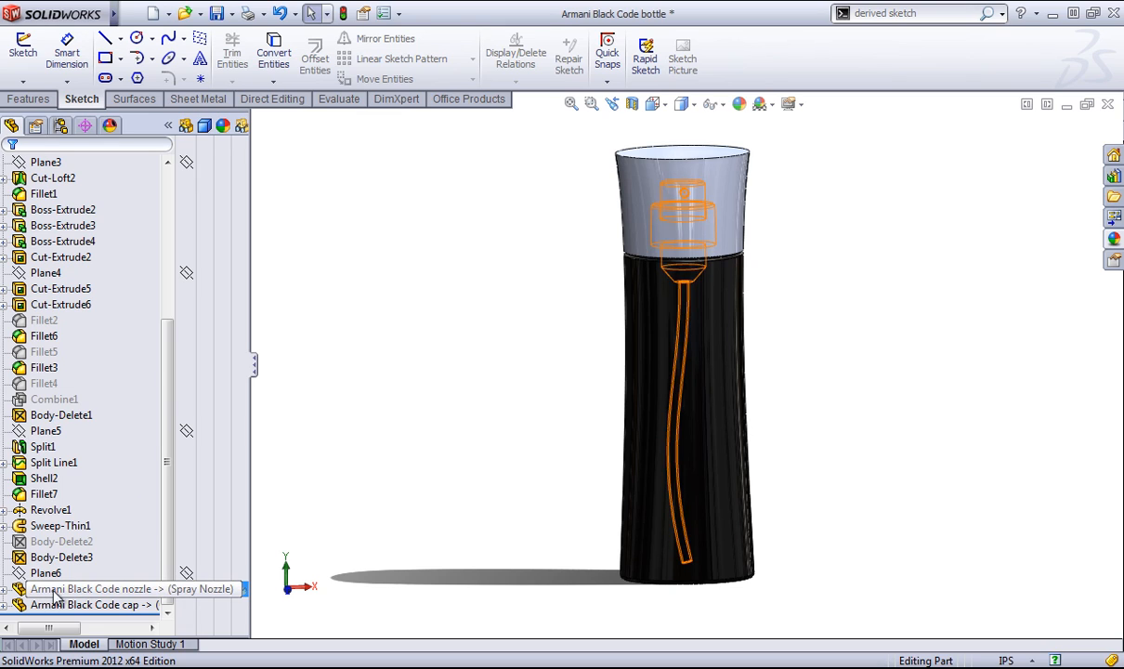
click(63, 225)
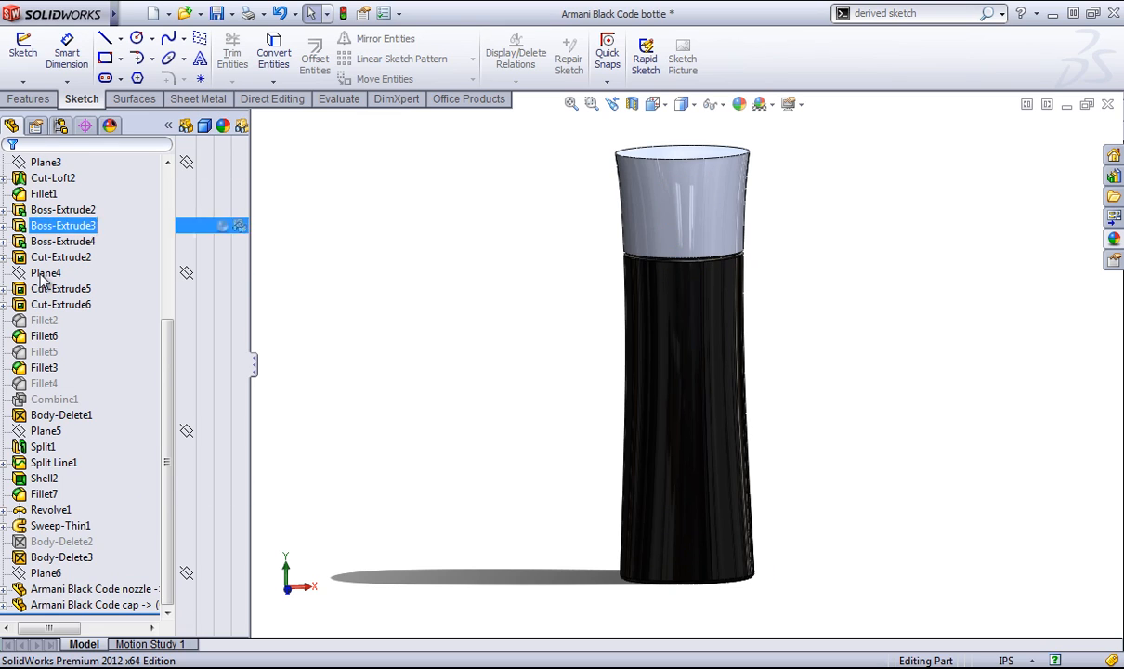
click(44, 368)
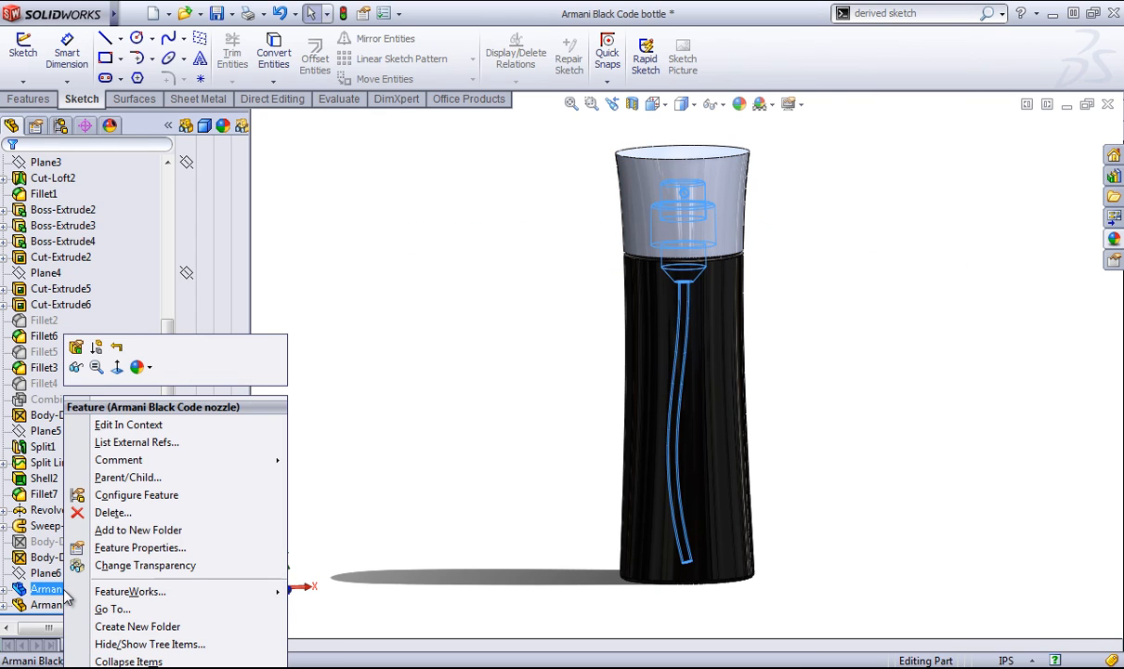
mouse_move(364, 430)
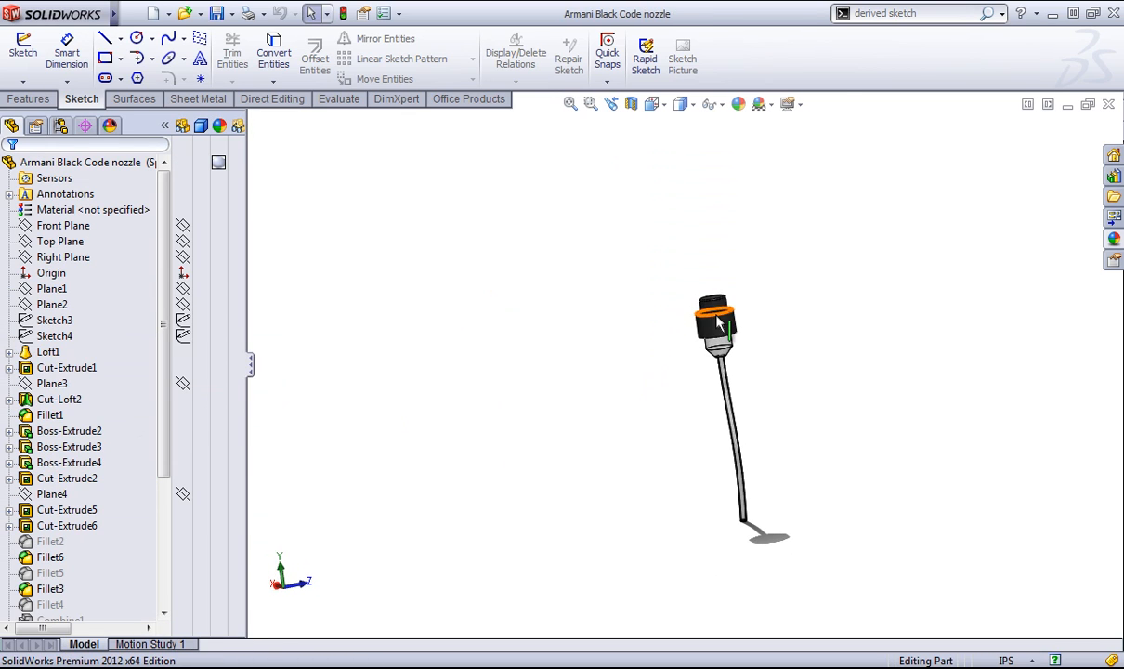
- Switch to the Armani Black Code assembly and back to the bottle part via the Window menu
click(303, 13)
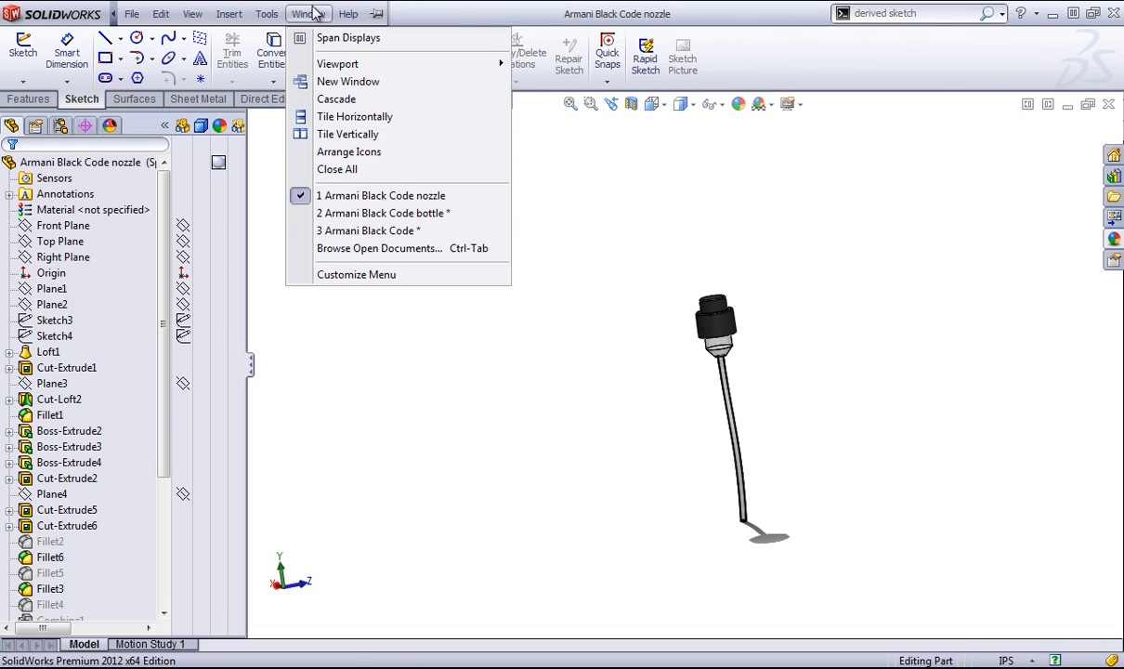
mouse_move(357, 234)
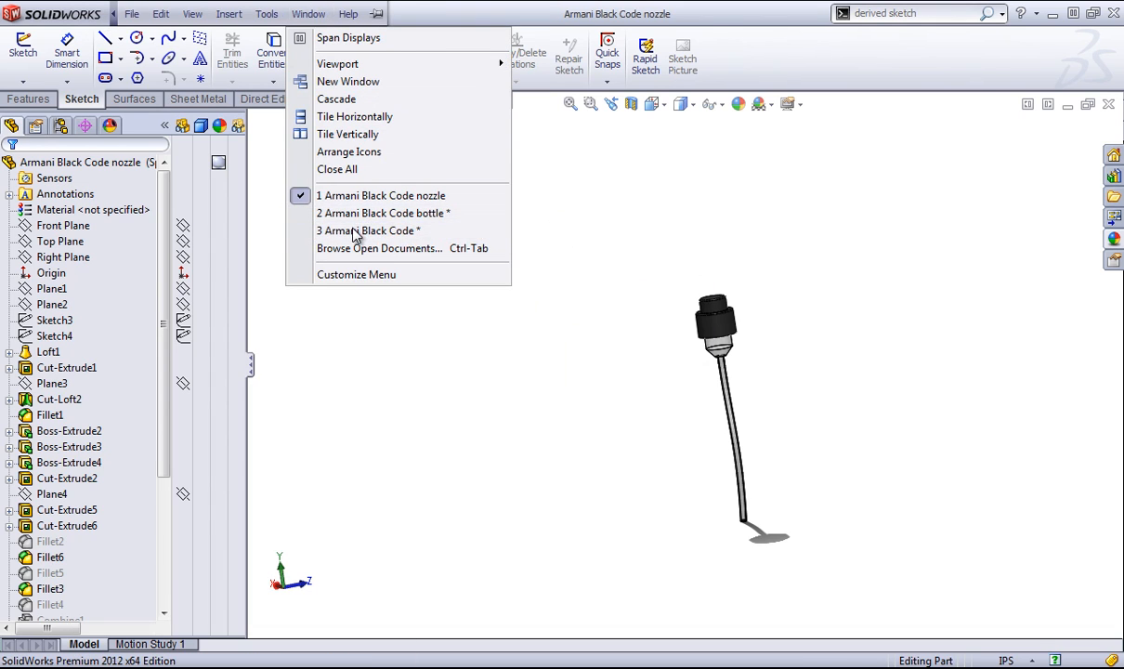
click(368, 230)
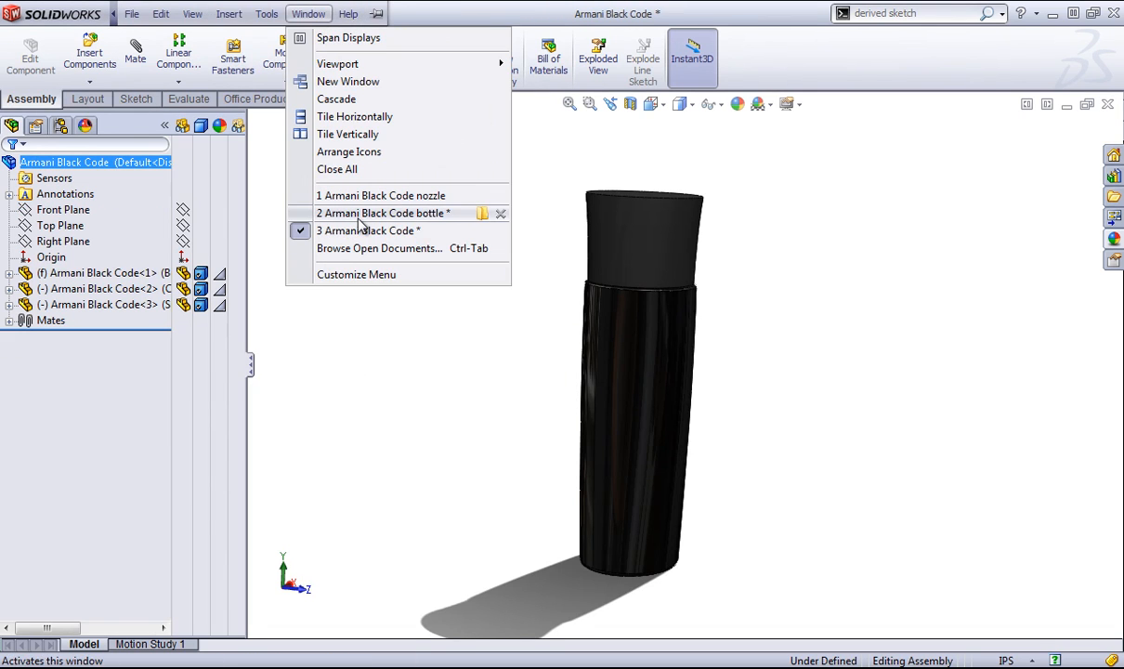
click(383, 211)
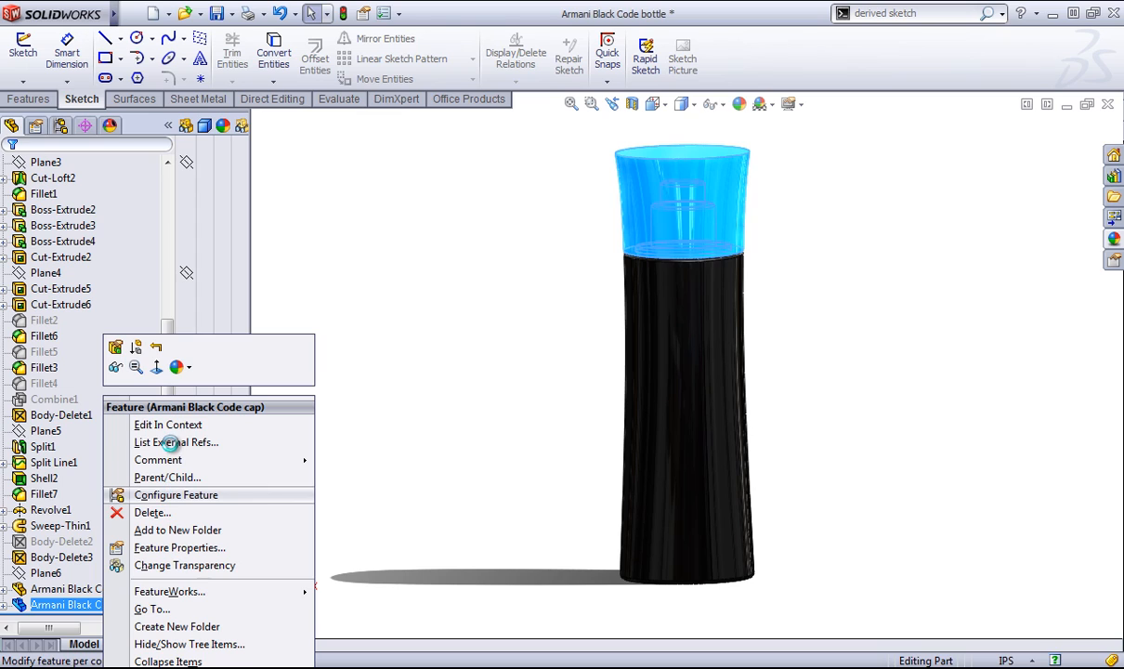
- List the cap's external references, Break All and confirm, then inspect the bottle
click(175, 442)
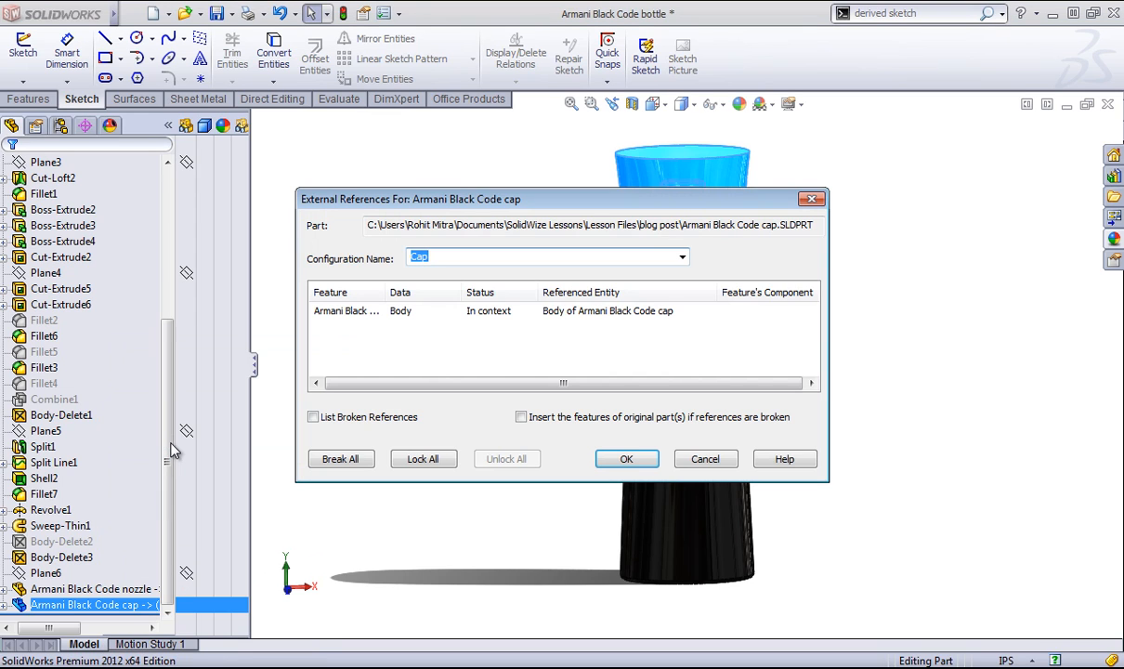
mouse_move(324, 456)
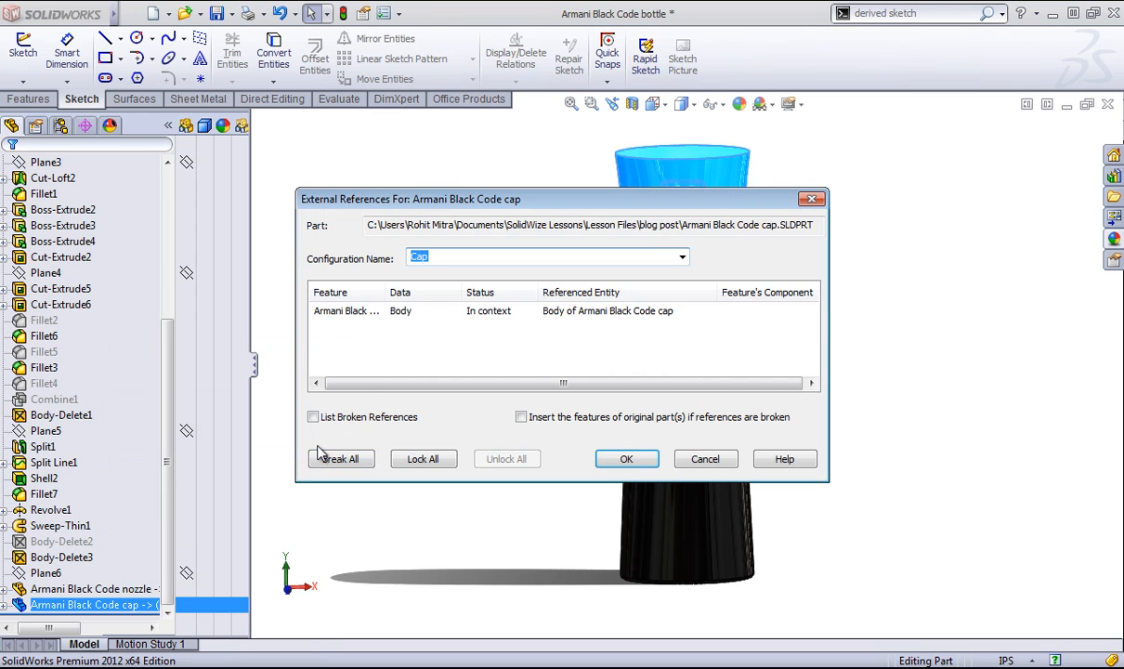
click(340, 457)
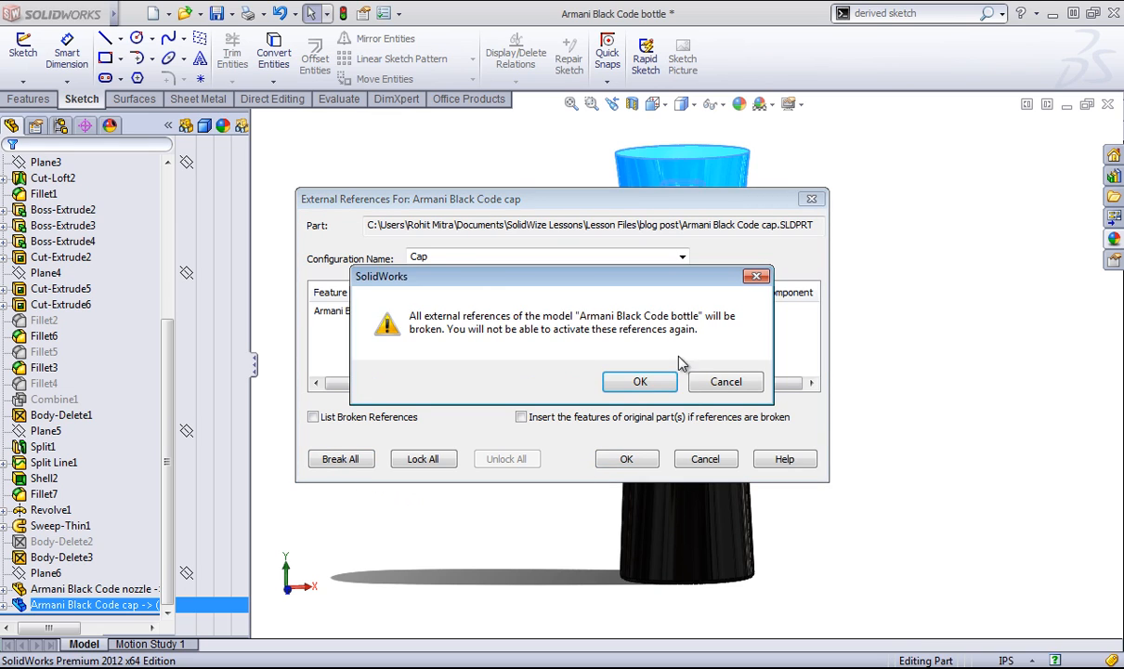
click(640, 381)
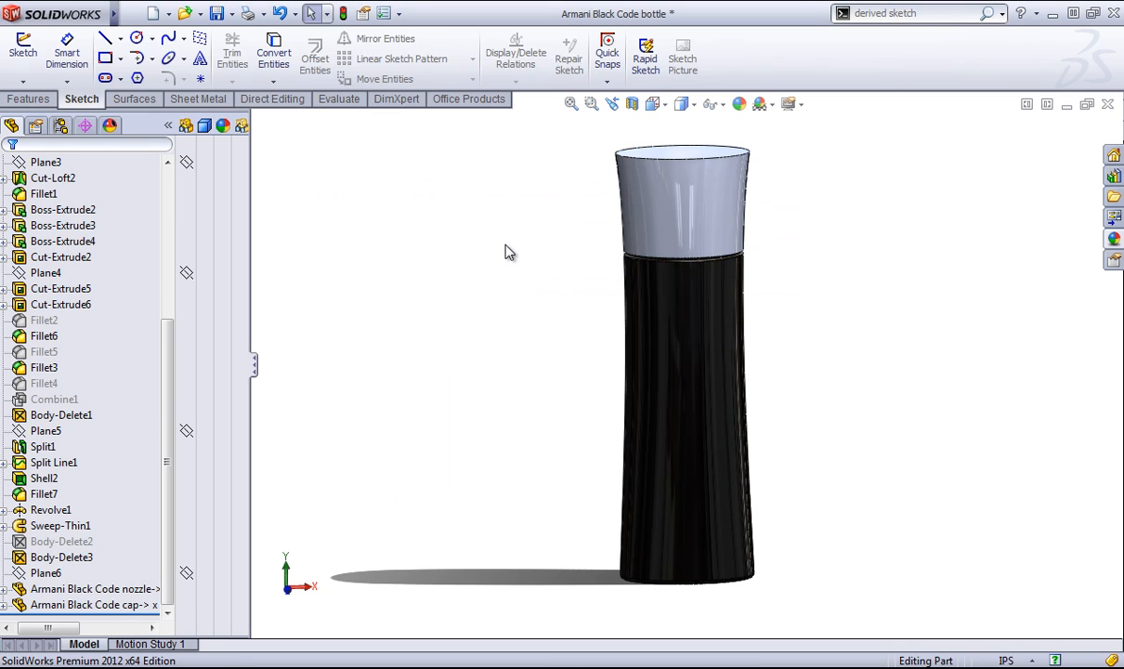
mouse_move(737, 171)
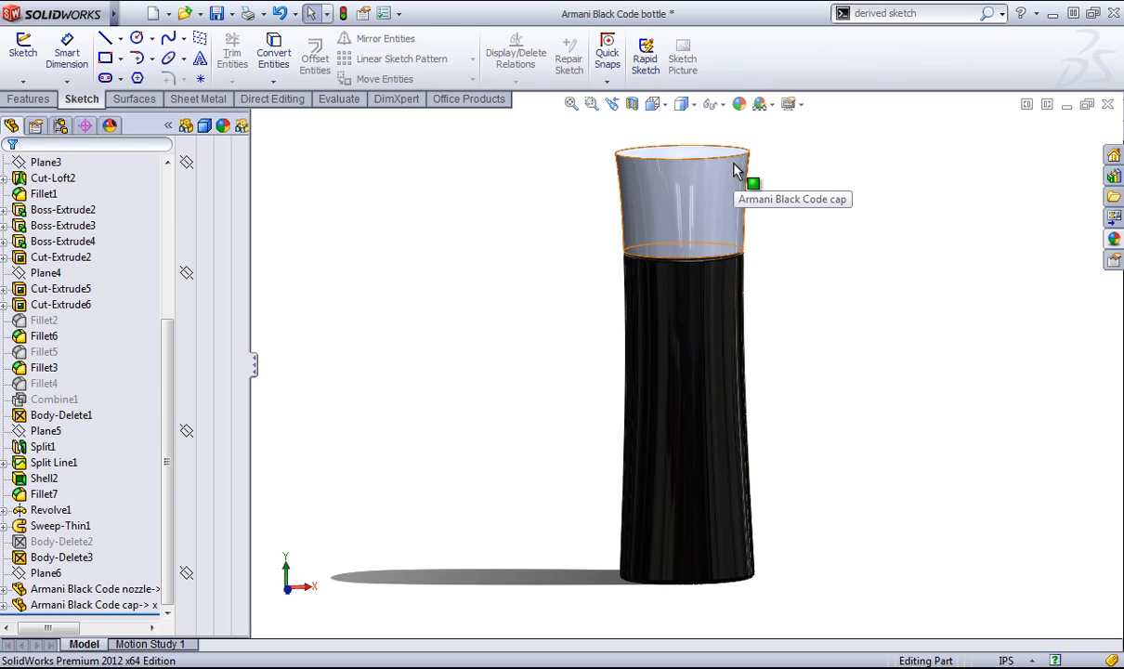
mouse_move(493, 309)
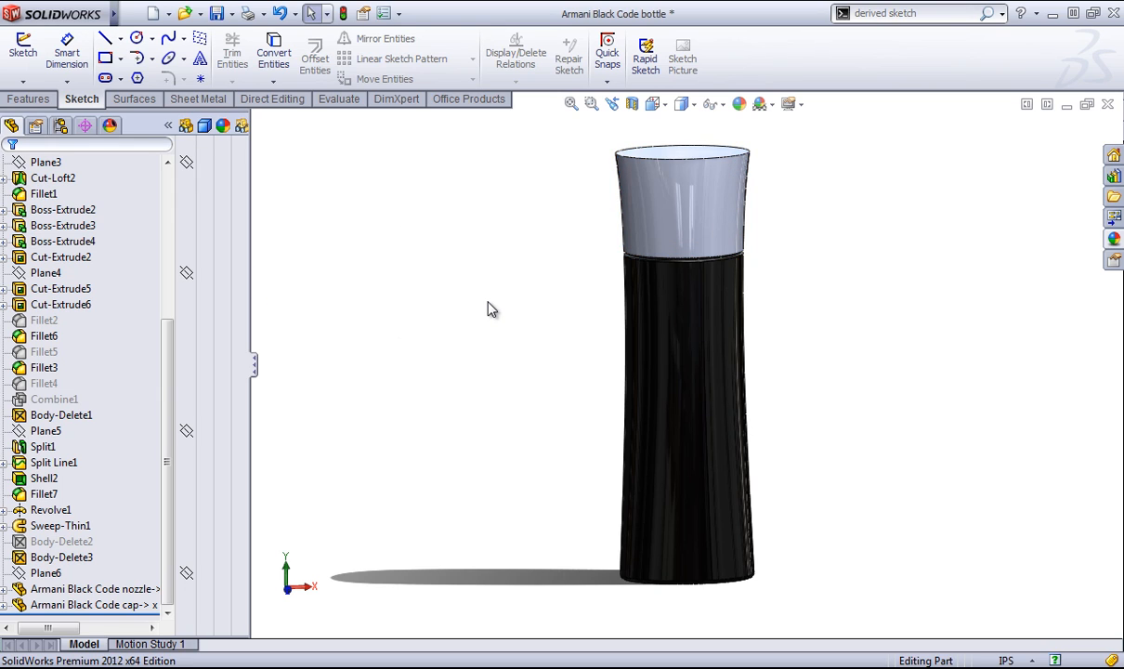
drag(492, 309, 371, 347)
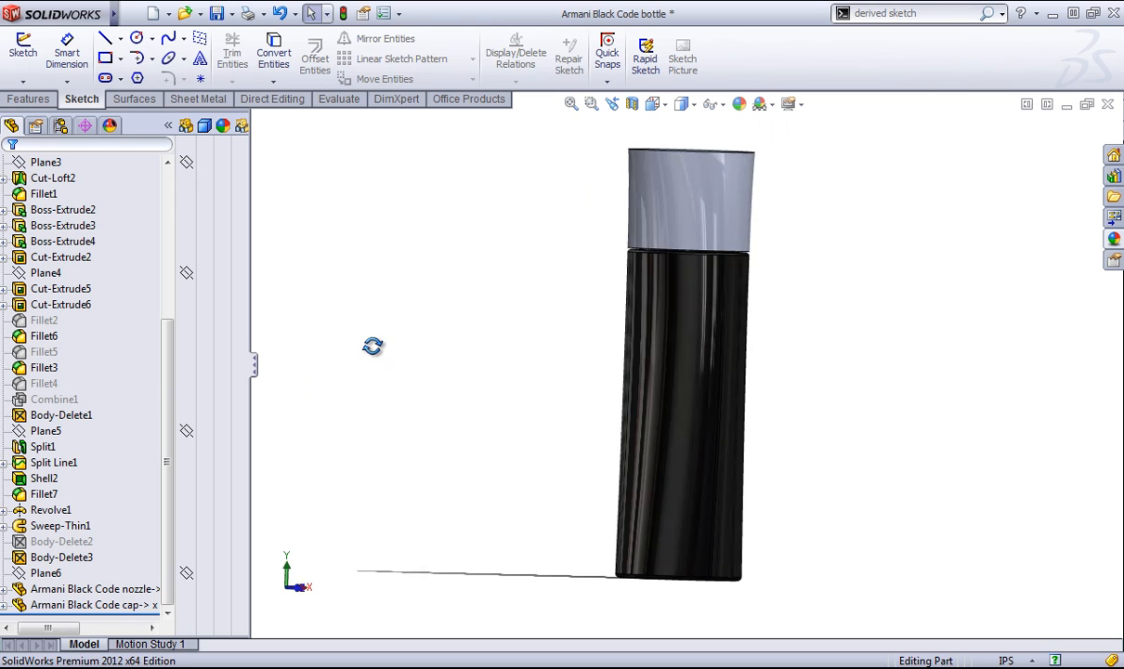